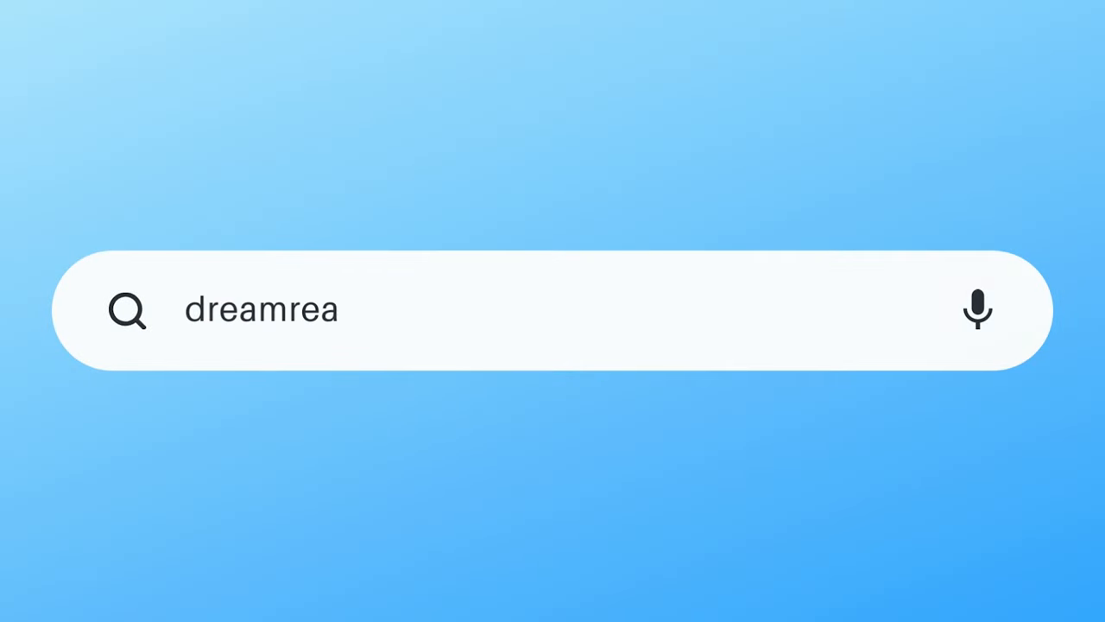
Open dreamreader.net from the search and scroll the homepage's featured articles.
key("Enter")
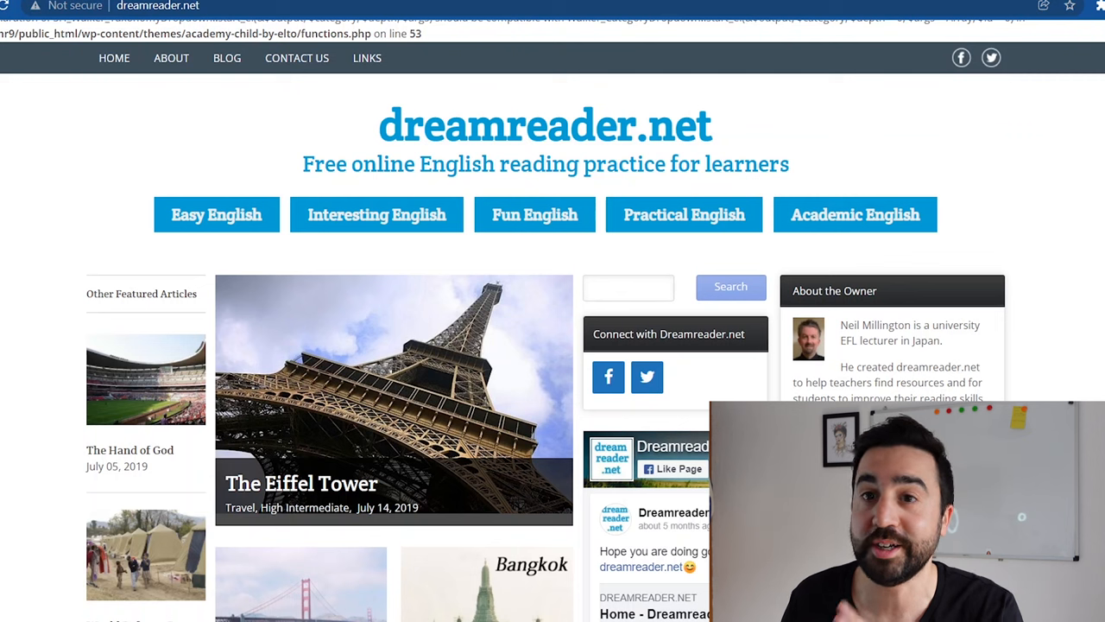
scroll("down", 3)
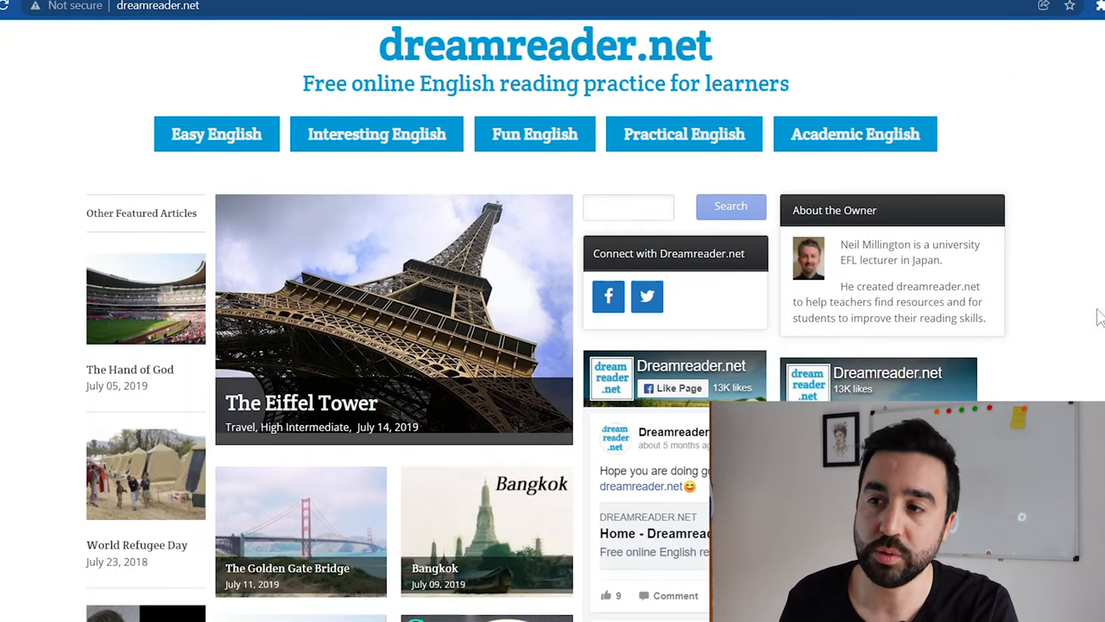
scroll("down", 3)
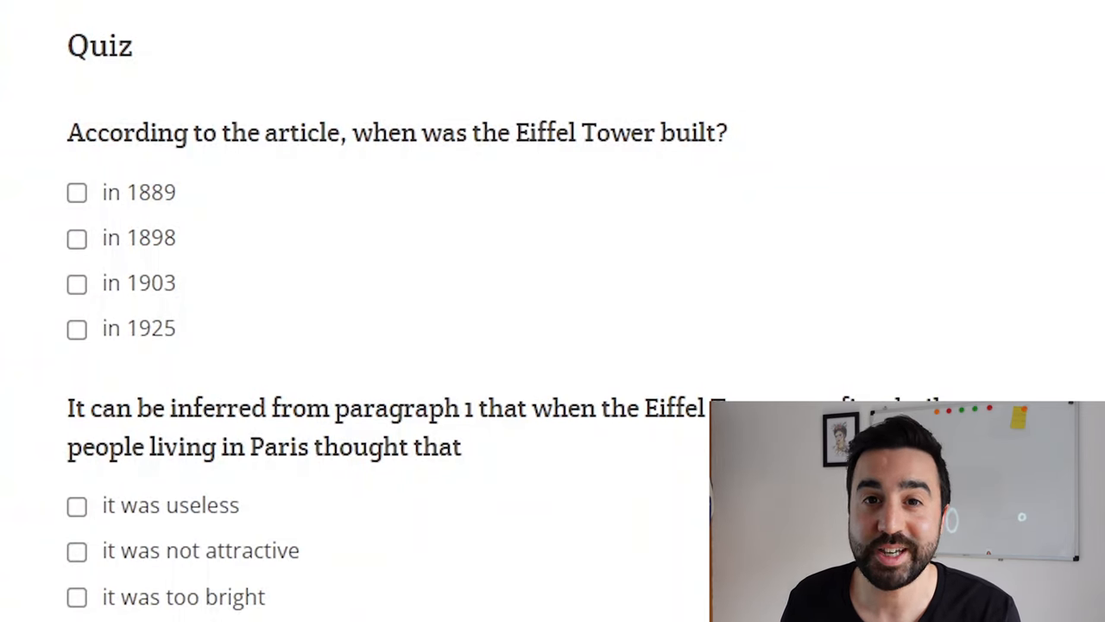
Scroll through The Eiffel Tower quiz and open its Vocabulary Worksheet attachment.
scroll("down", 3)
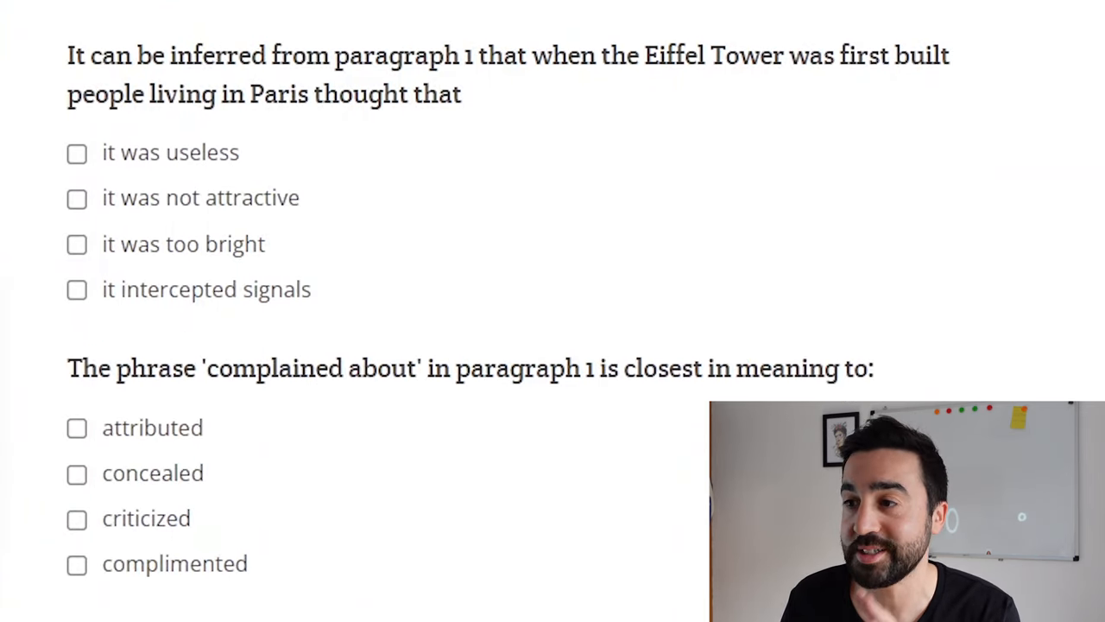
scroll("down", 3)
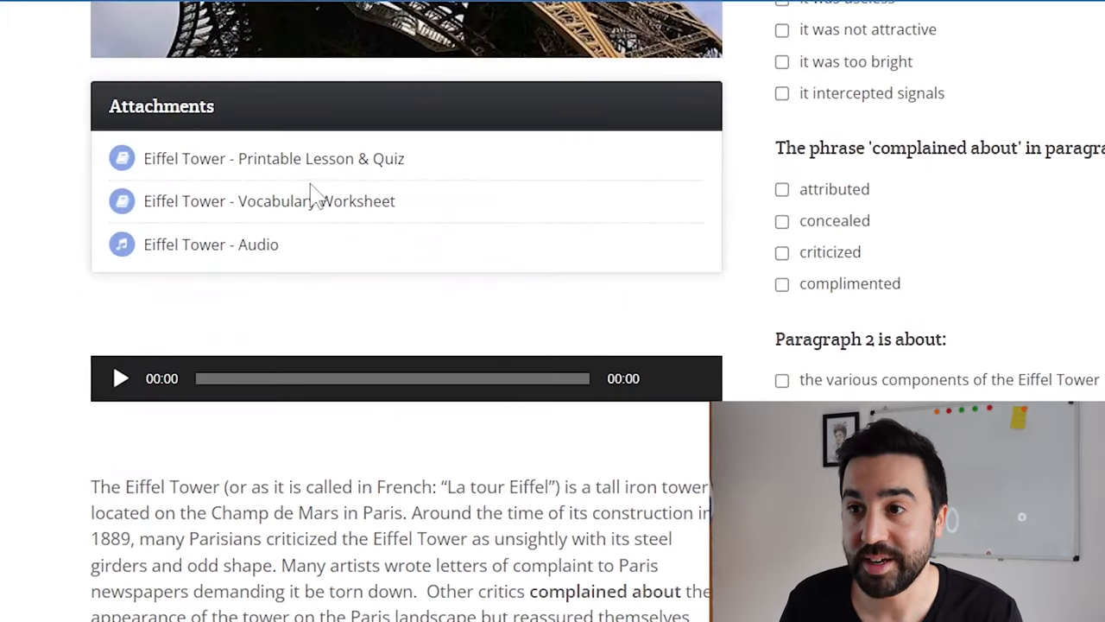
mouse_move(334, 215)
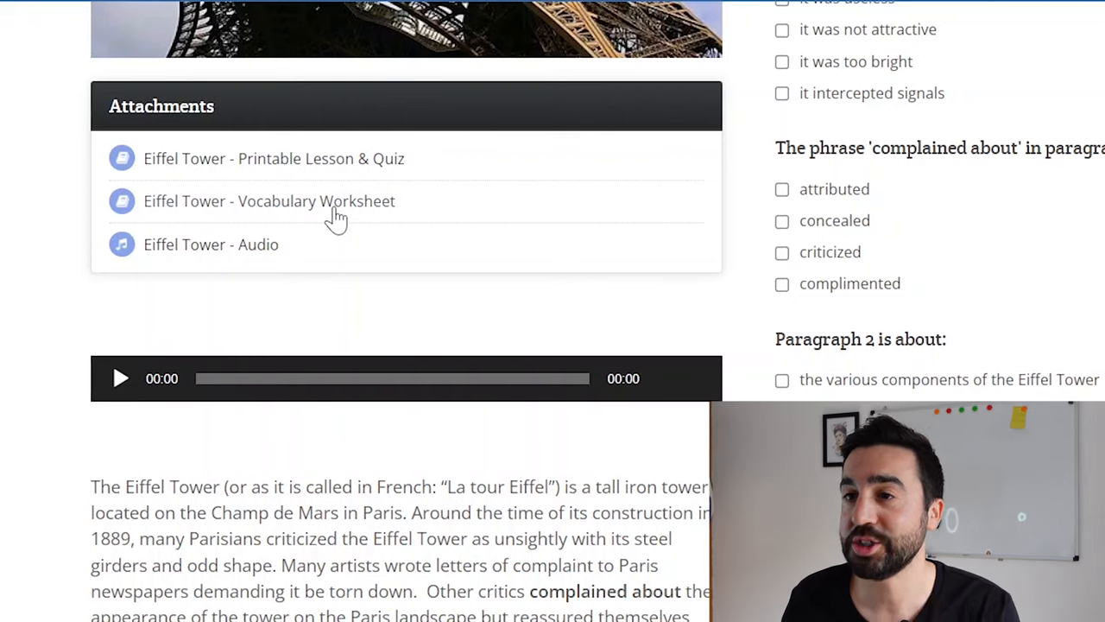
left_click(120, 379)
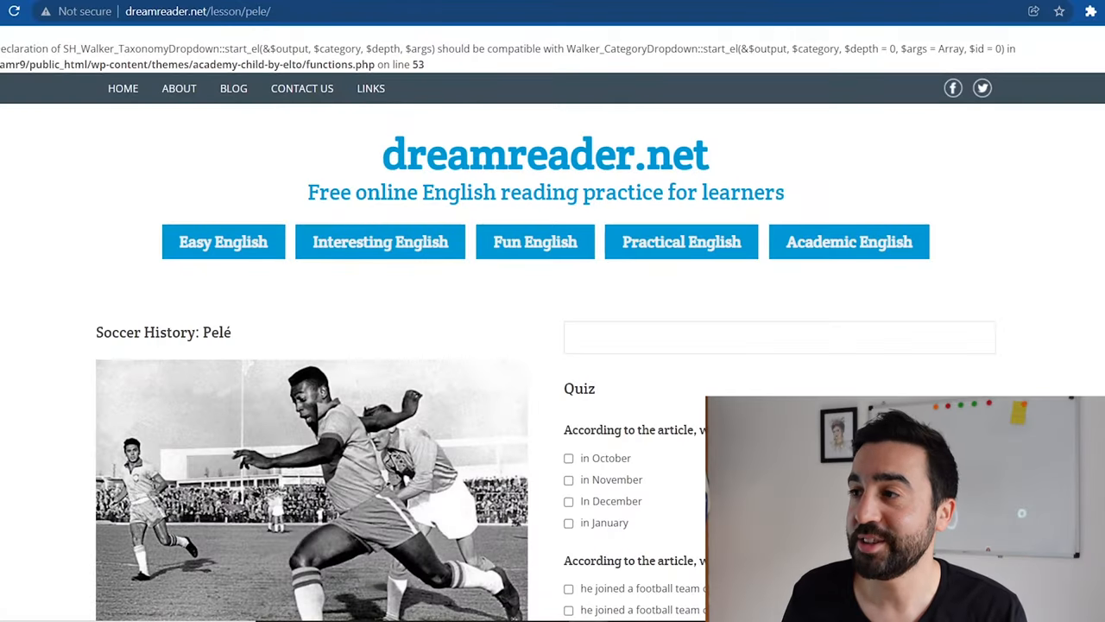
Scroll through the Pelé lesson quiz and The Water Frame lesson.
scroll("down", 3)
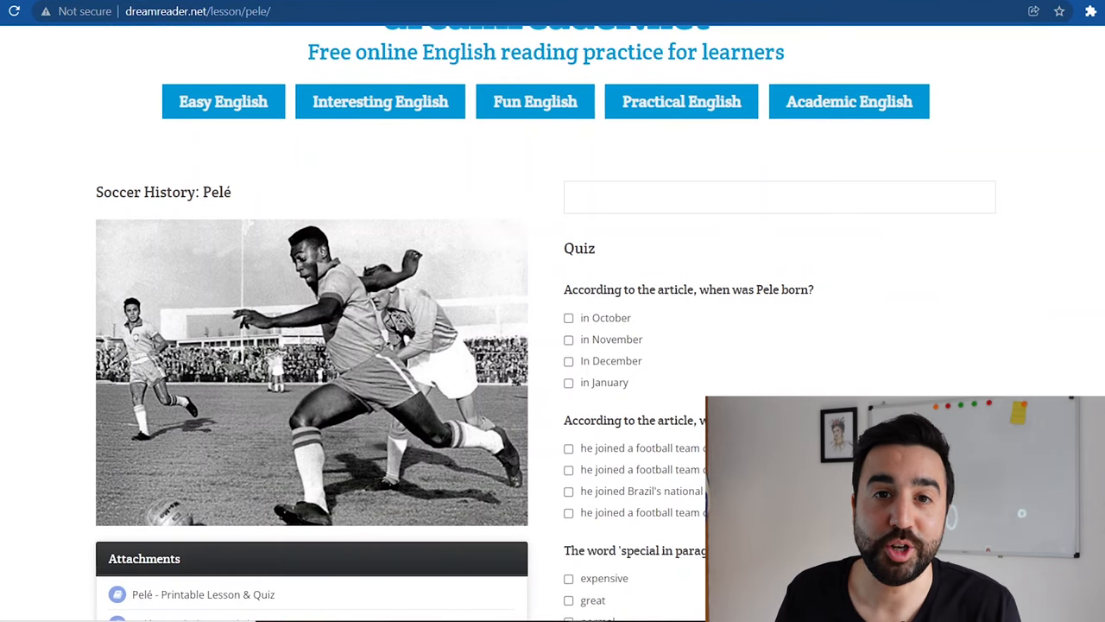
scroll("down", 3)
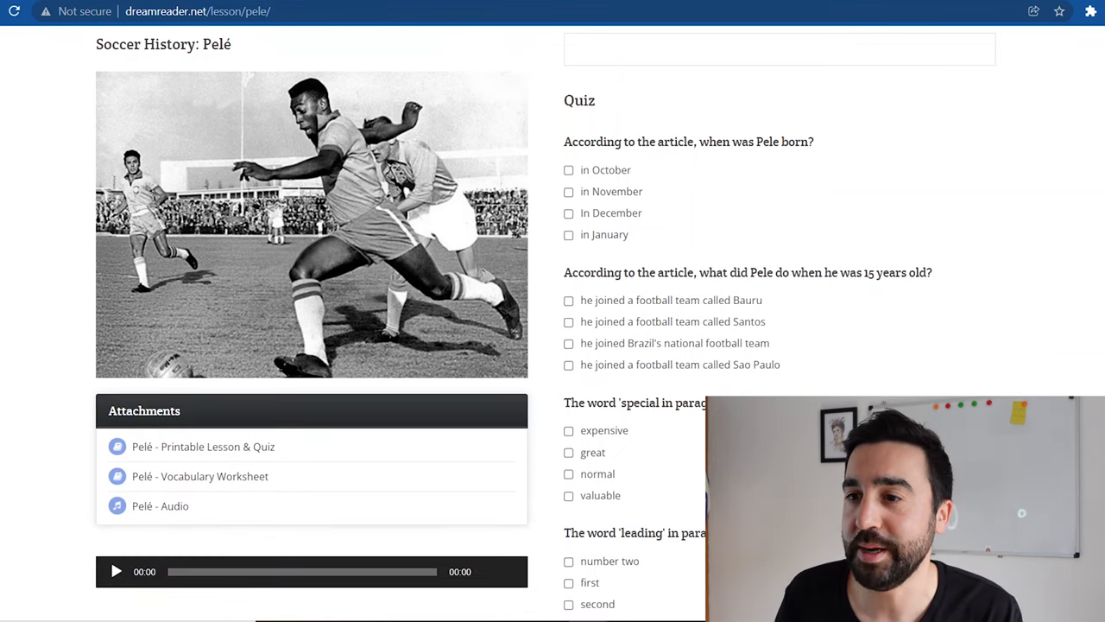
scroll("down", 3)
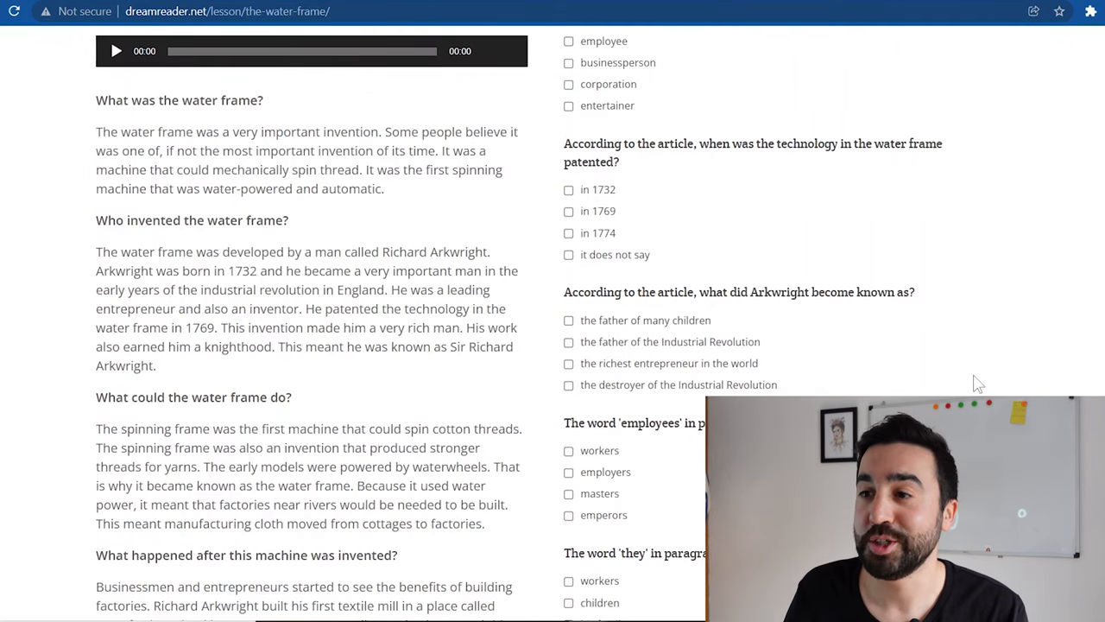
mouse_move(970, 381)
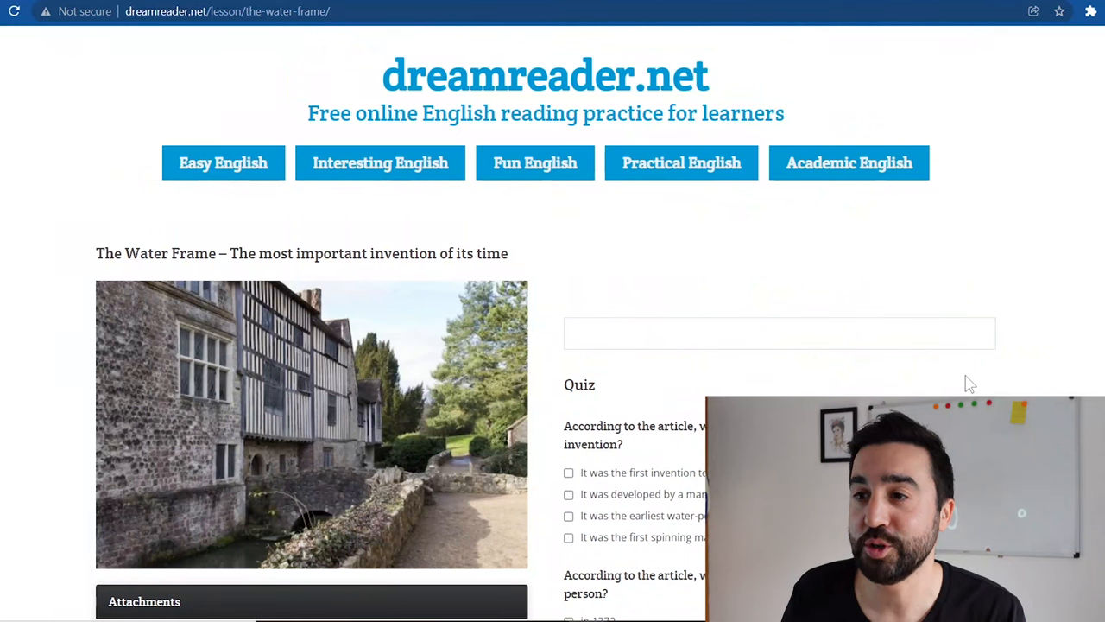
scroll("down", 3)
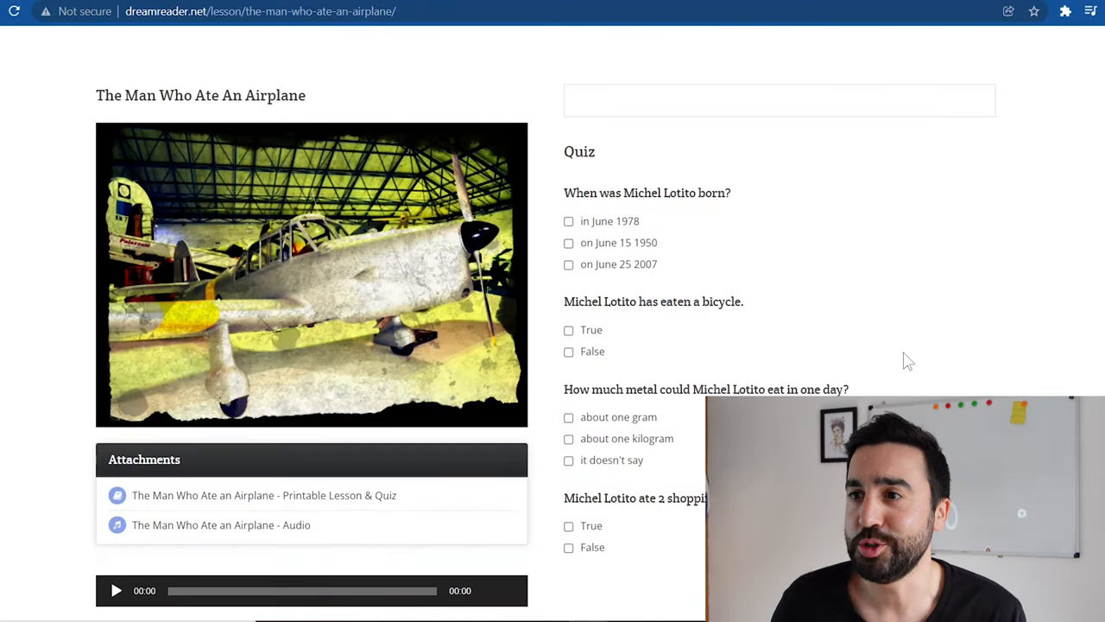
Scroll past the airplane lesson's quiz and attachments to its story and video.
scroll("down", 3)
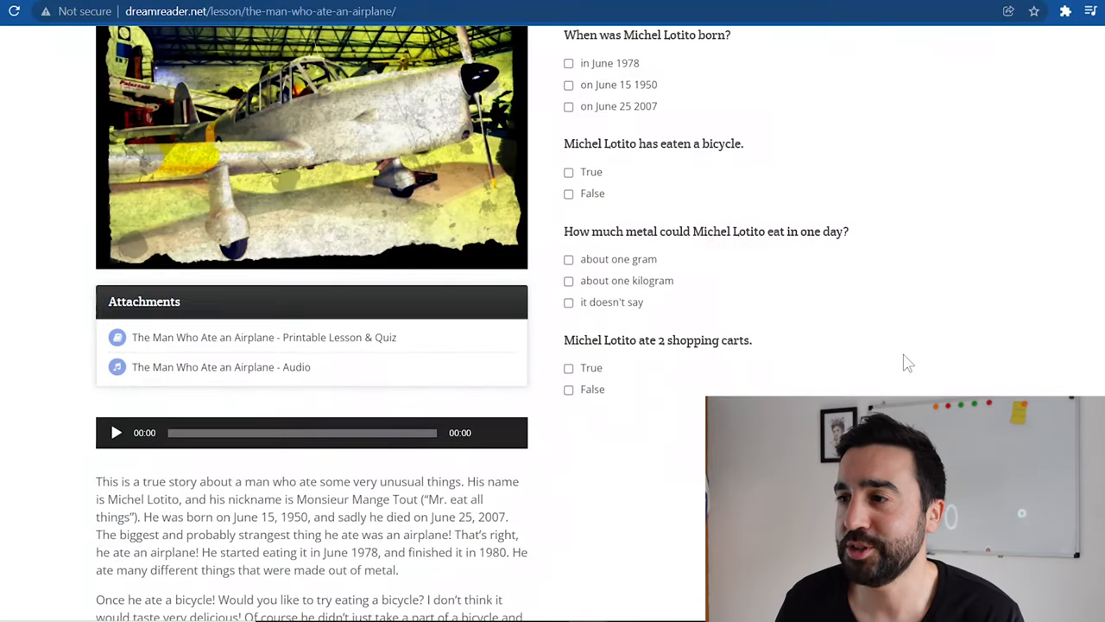
scroll("down", 3)
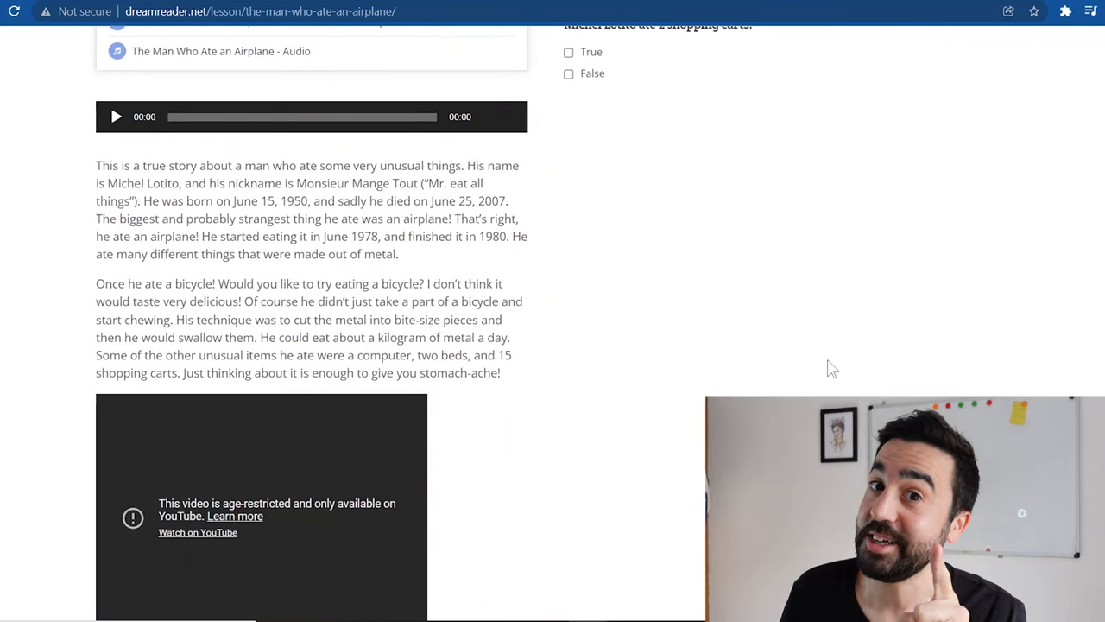
scroll("down", 3)
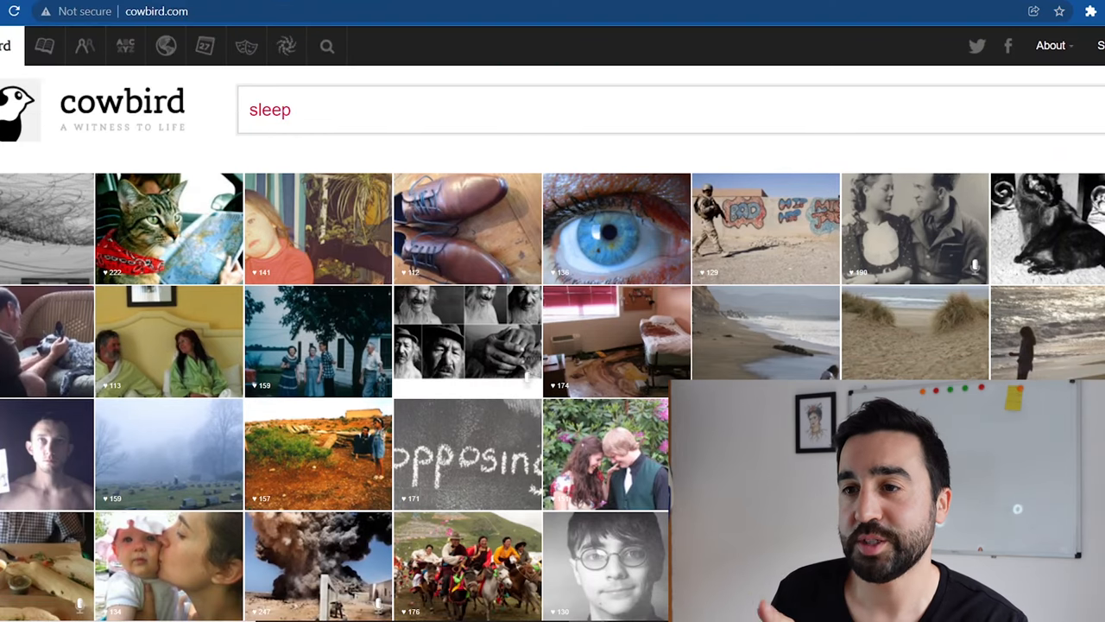
Enter the Cowbird search terms 'citi', 'sexua', 'aliens' and 'comfort'.
type("citi")
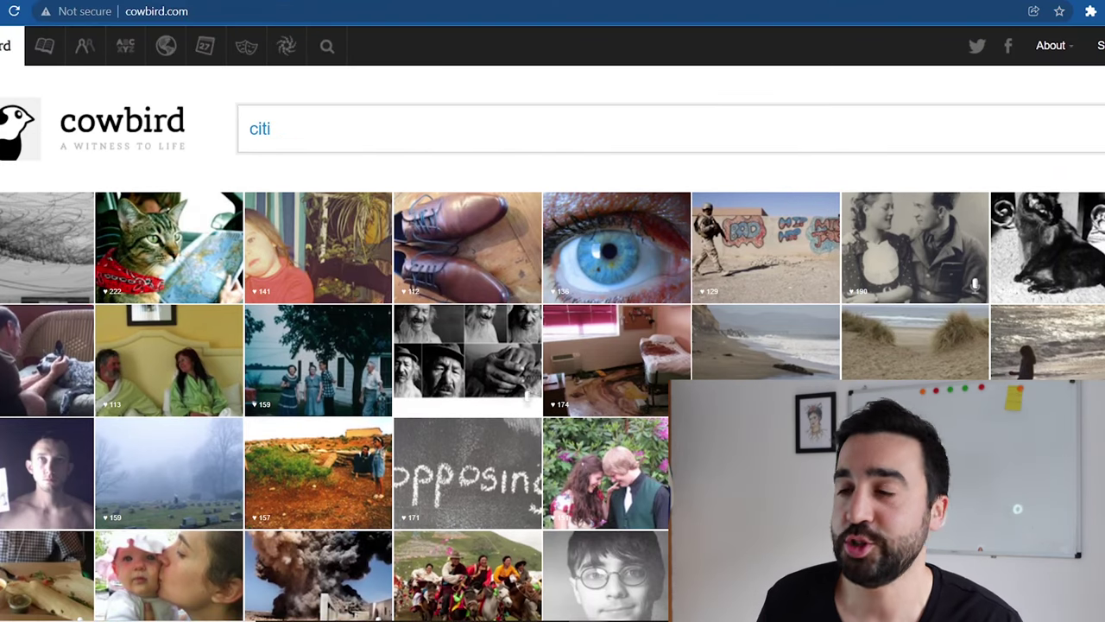
type("sexua")
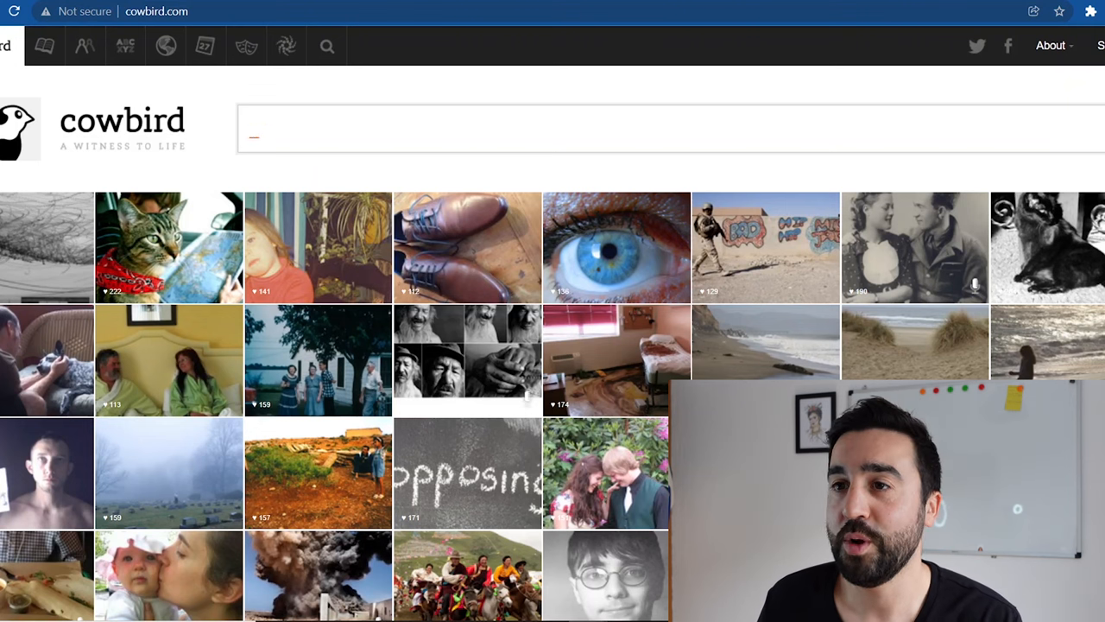
type("aliens")
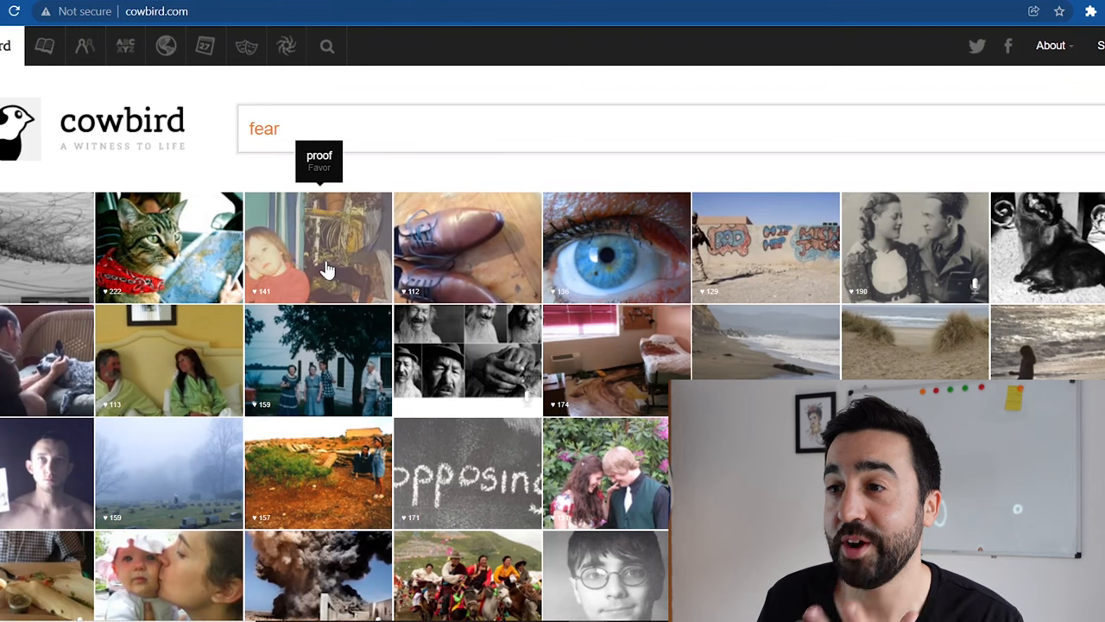
type("comfort")
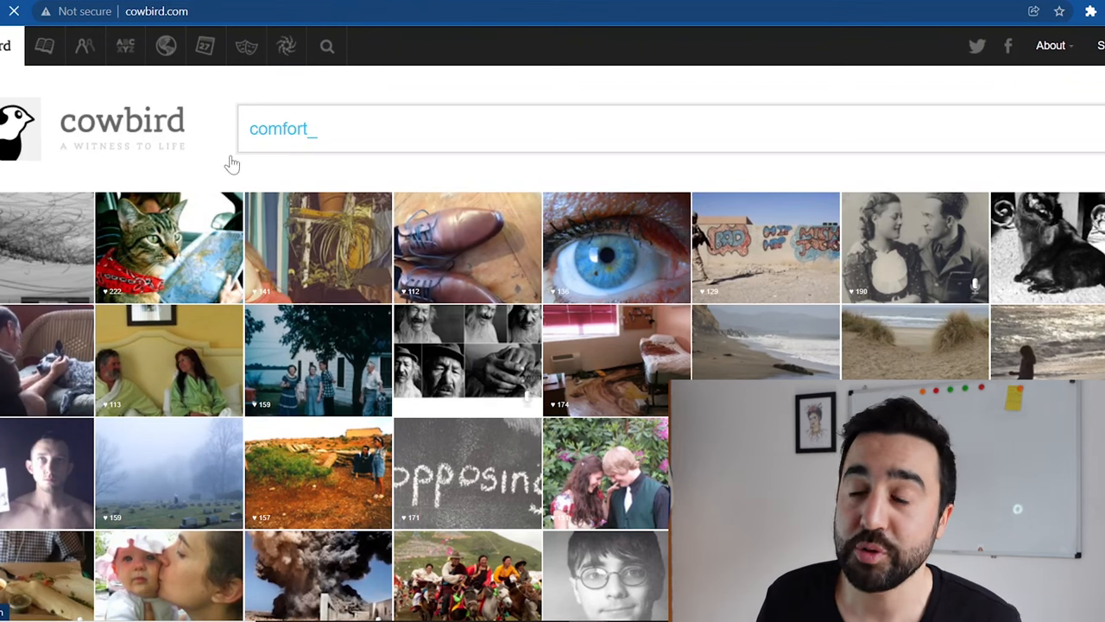
Browse the most loved stories, then scroll the topics list of Love, Life, Family.
left_click(42, 47)
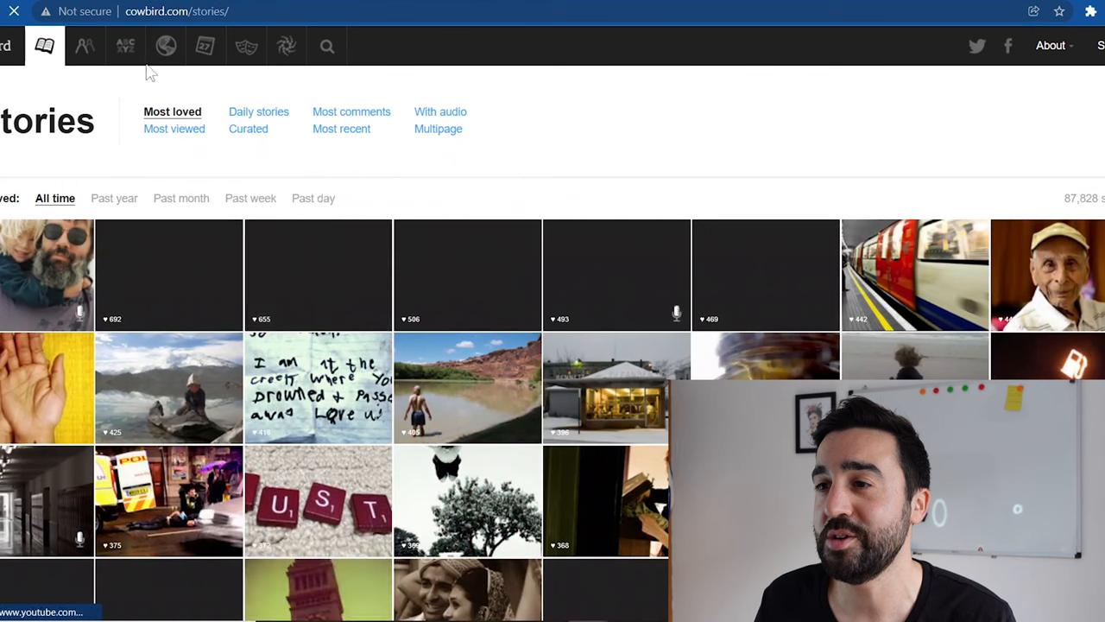
left_click(124, 46)
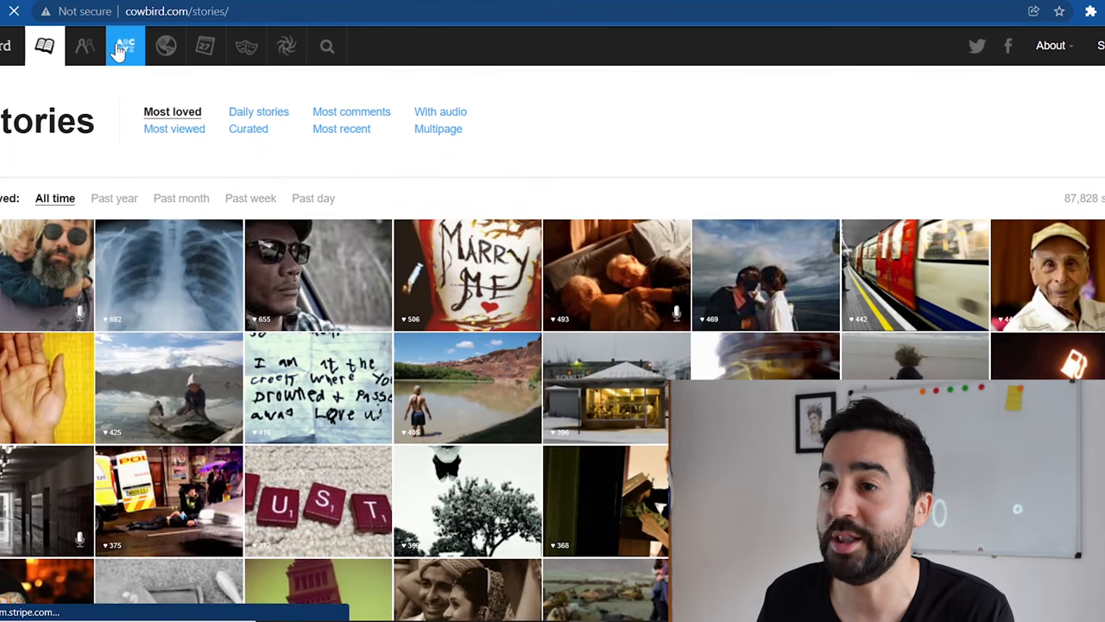
left_click(122, 46)
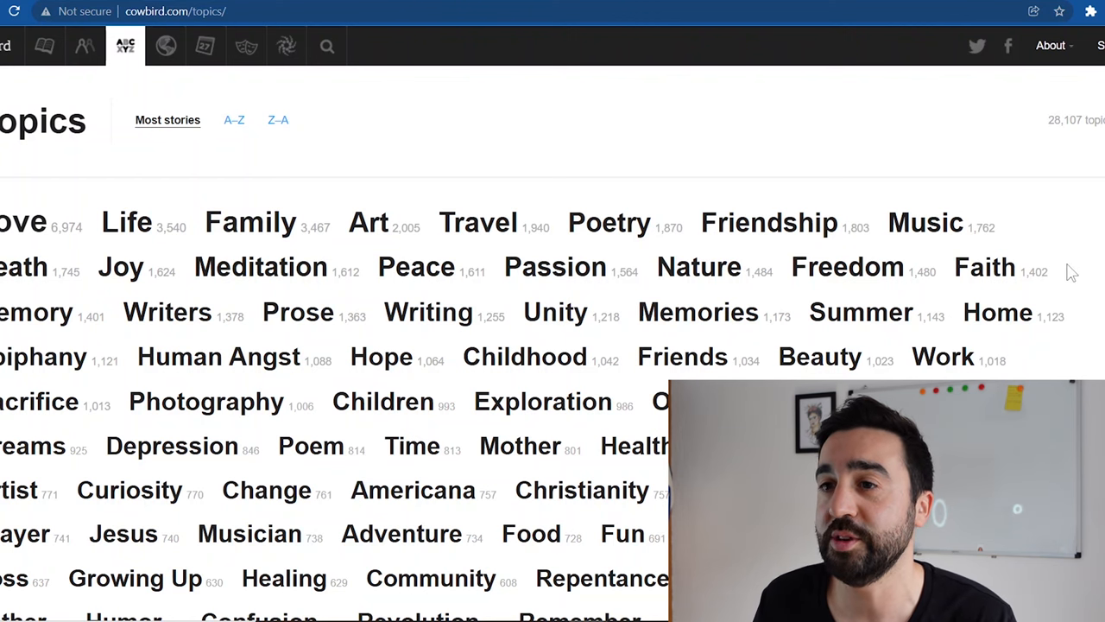
scroll("down", 3)
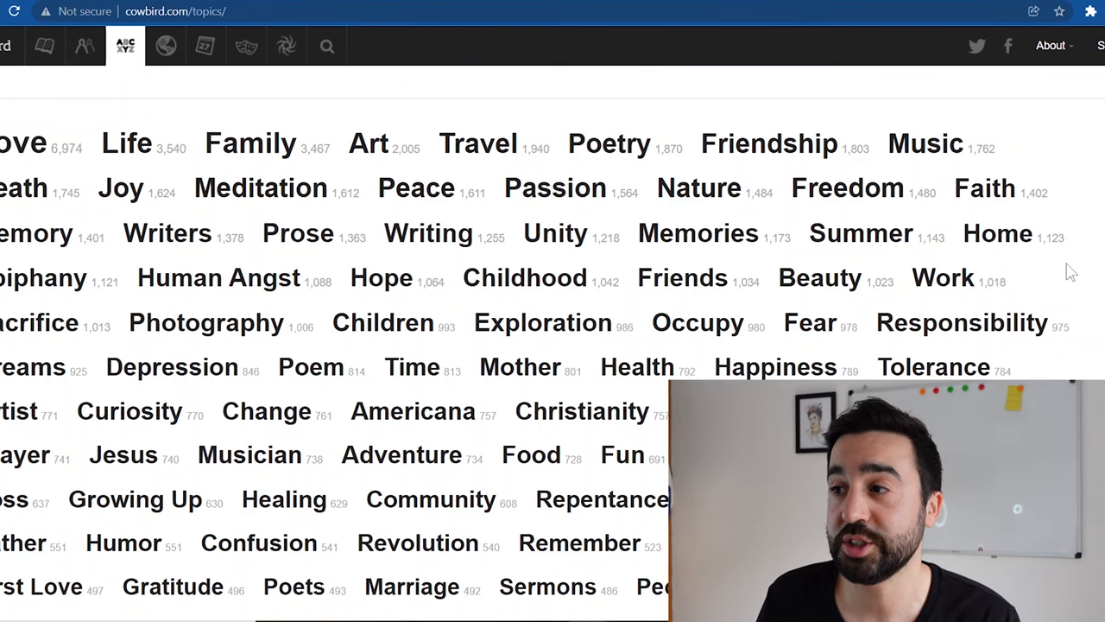
scroll("down", 3)
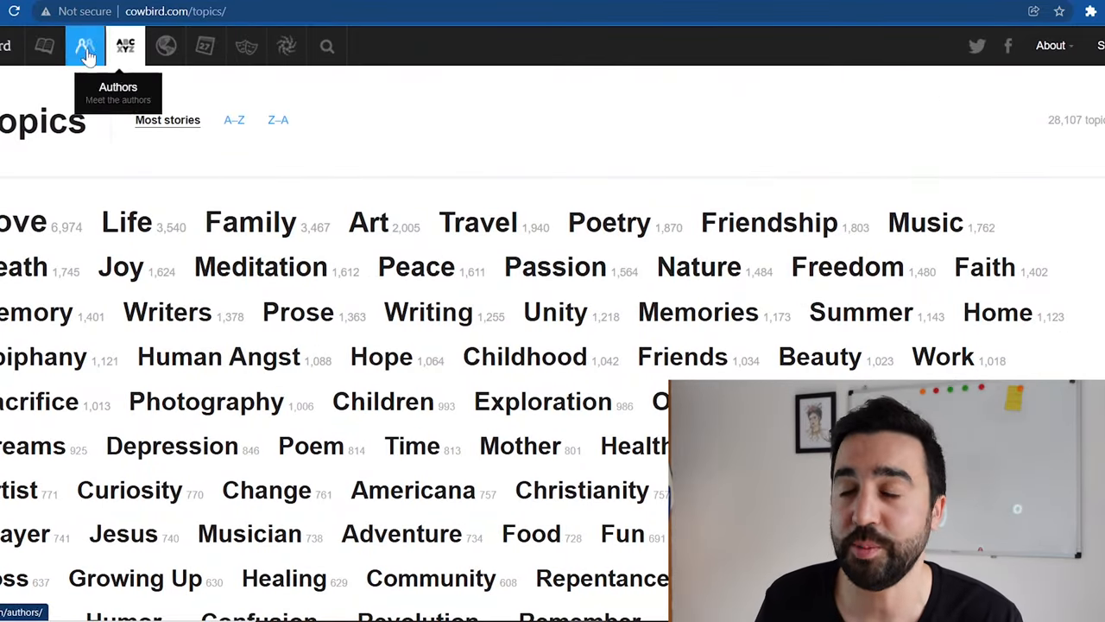
Go to the authors directory and scroll Rubab's Description of a Best Friend! story.
left_click(39, 44)
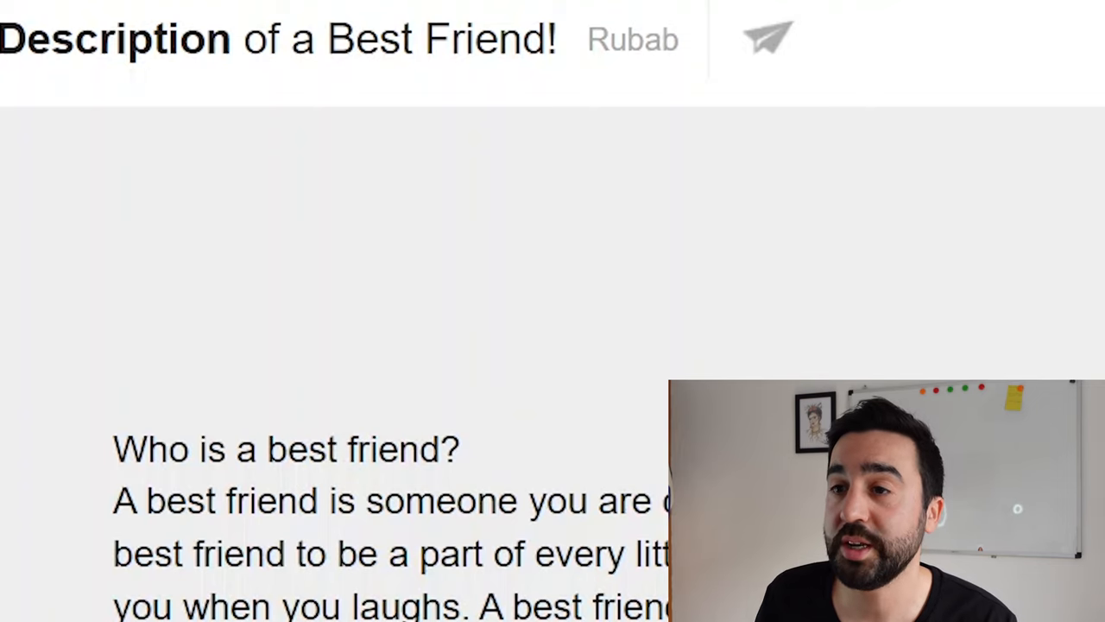
scroll("down", 3)
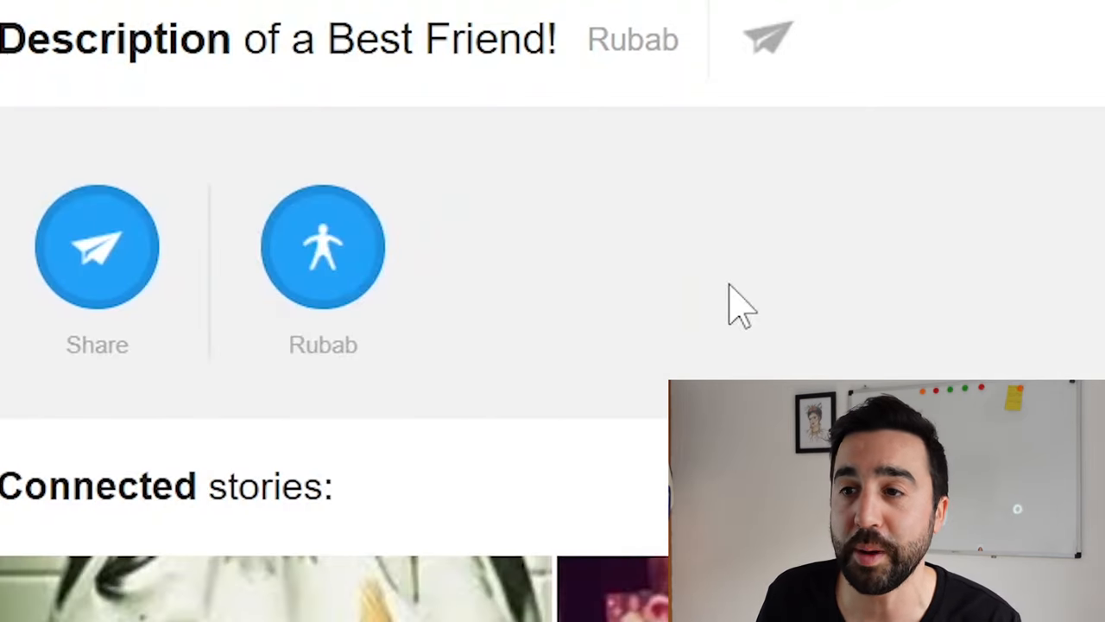
mouse_move(323, 251)
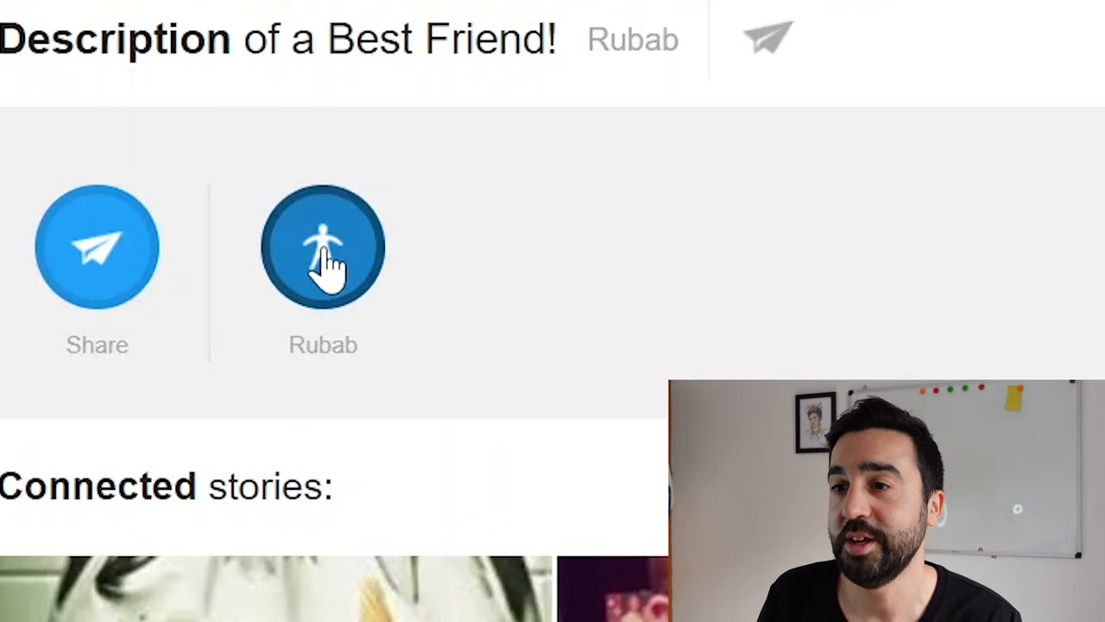
mouse_move(380, 367)
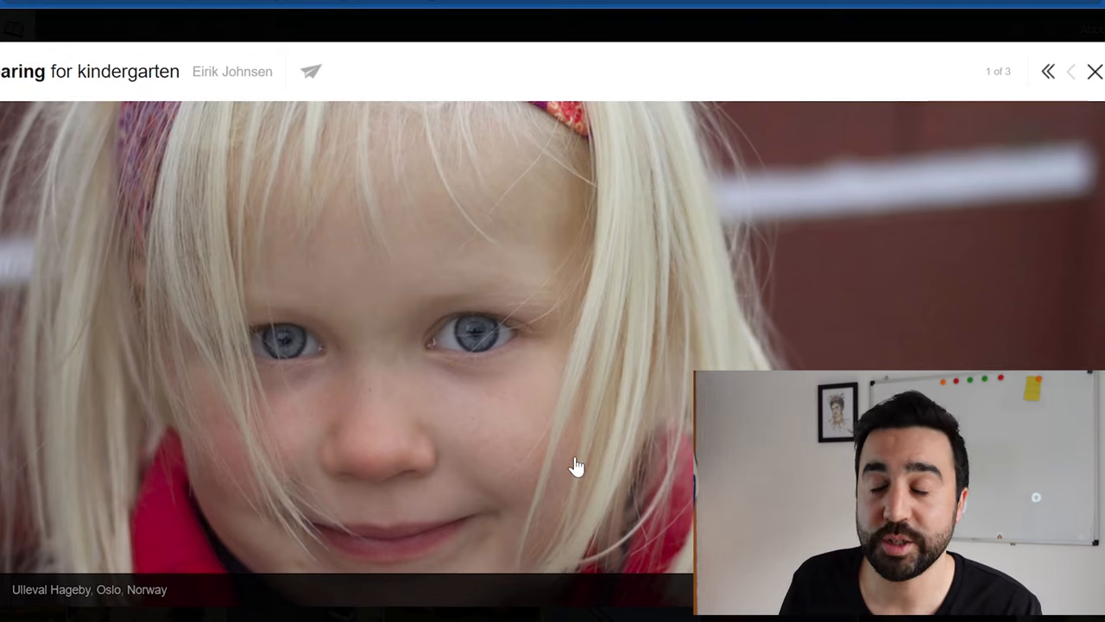
left_click(1071, 72)
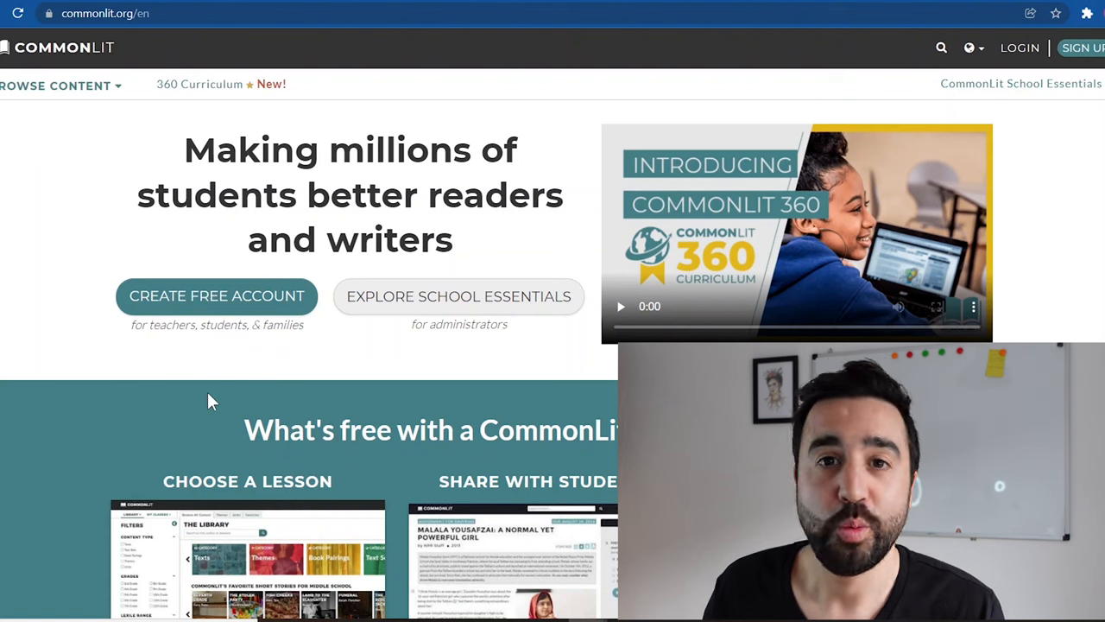
Scroll to the free teacher account section on CommonLit's homepage.
scroll("down", 3)
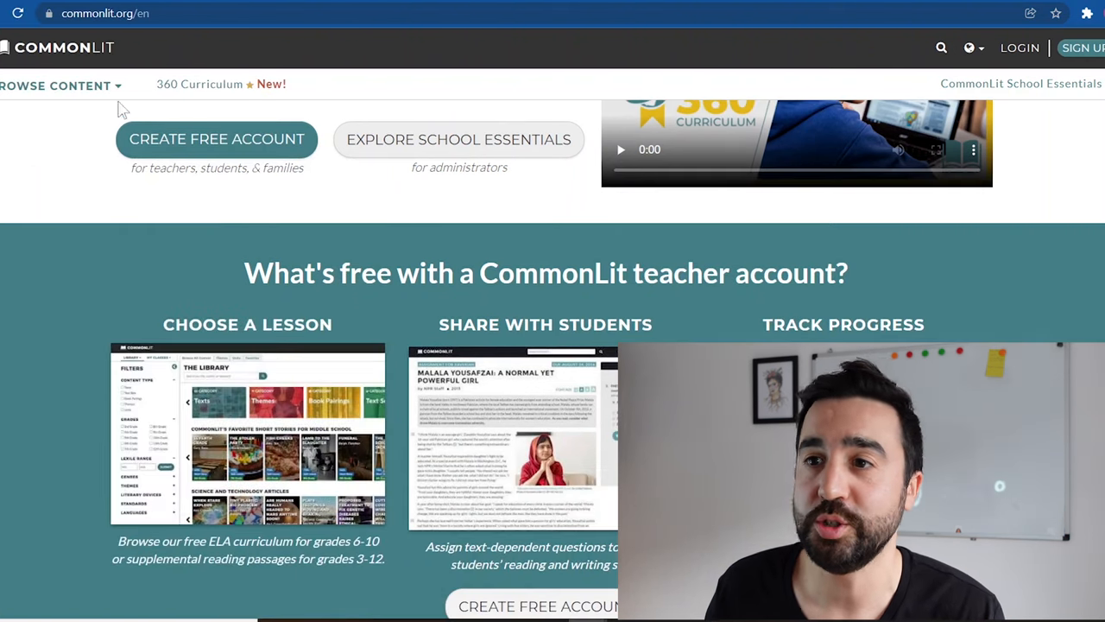
left_click(54, 85)
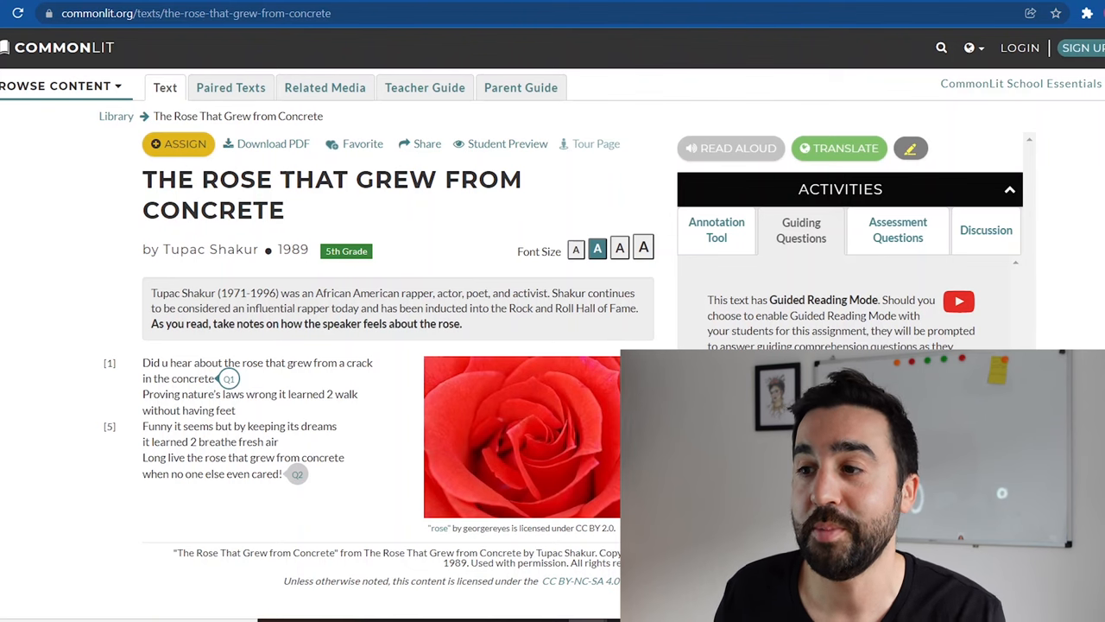
mouse_move(361, 417)
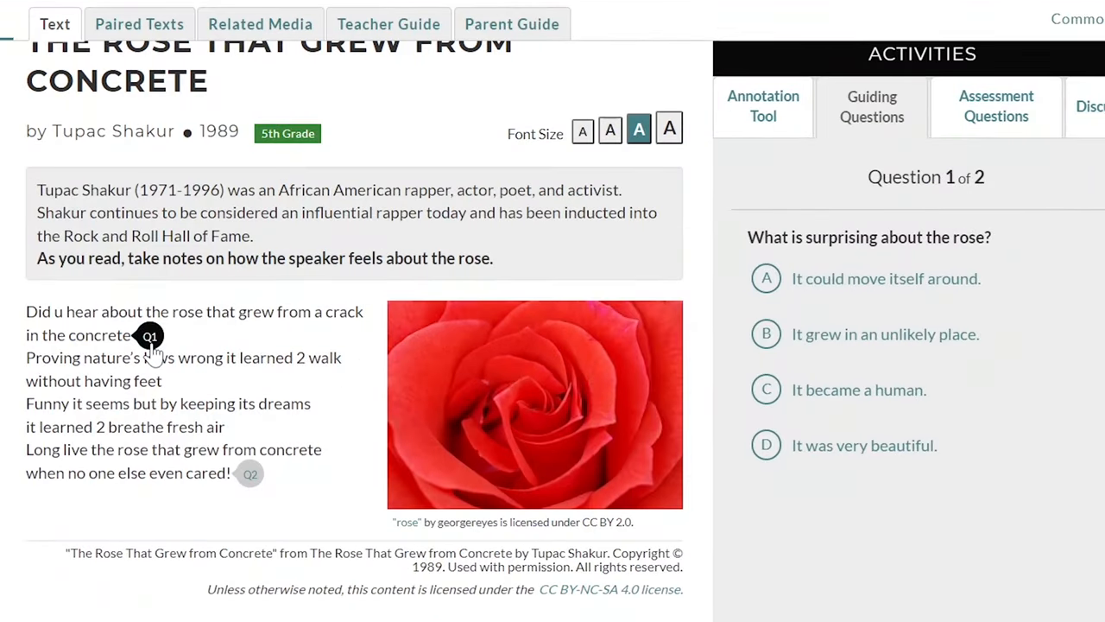
Show and then close the Q1 guiding question marker on the rose poem.
left_click(249, 474)
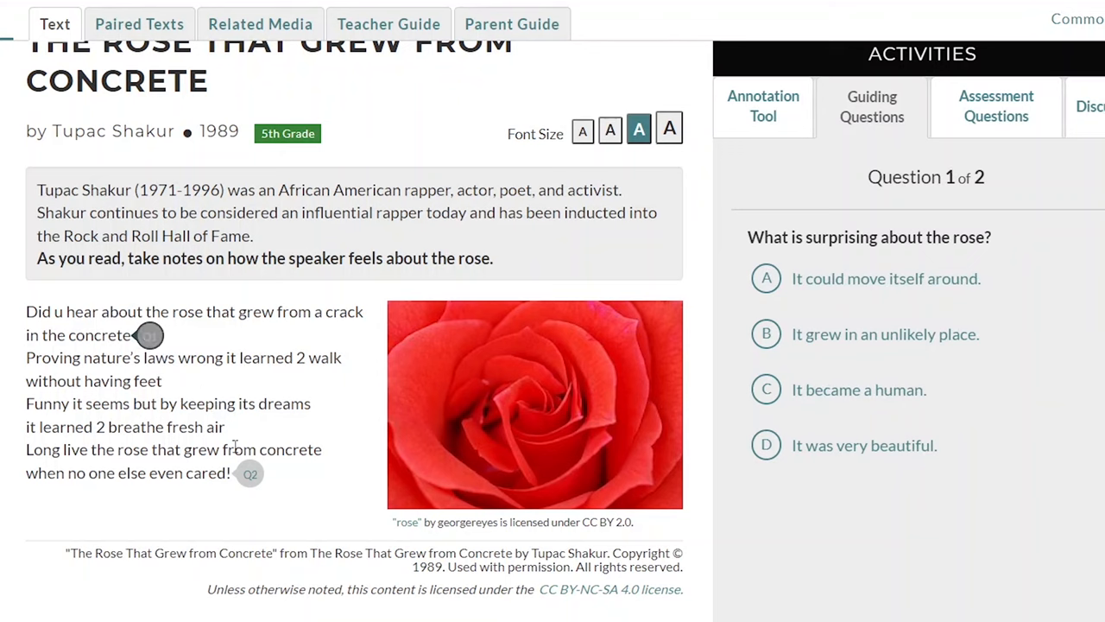
left_click(249, 474)
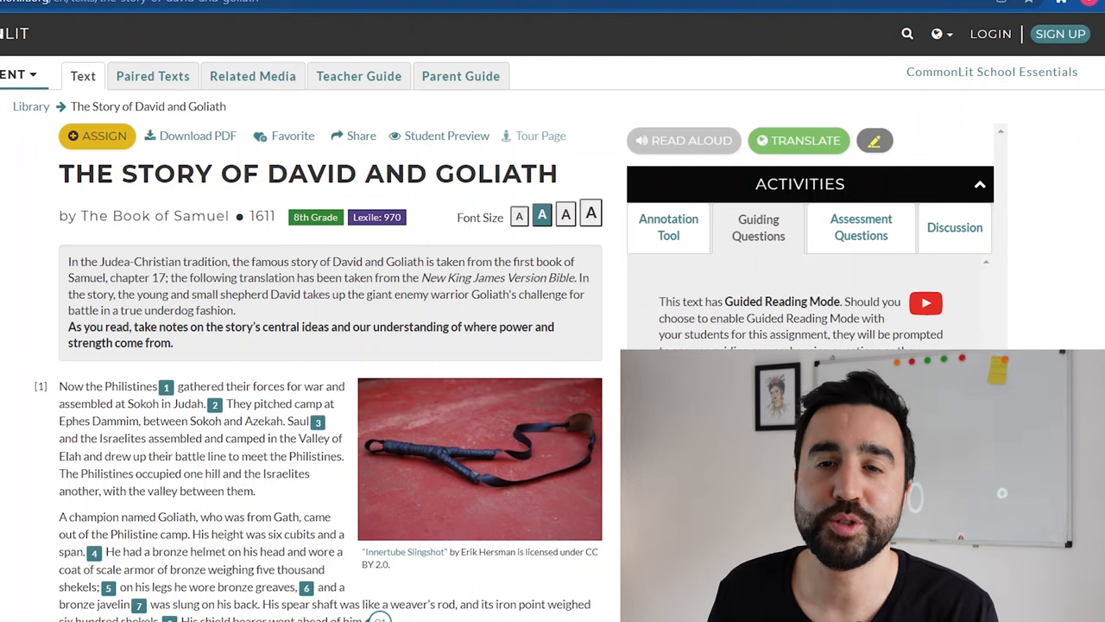
Scroll down into the David and Goliath passage text.
scroll("down", 3)
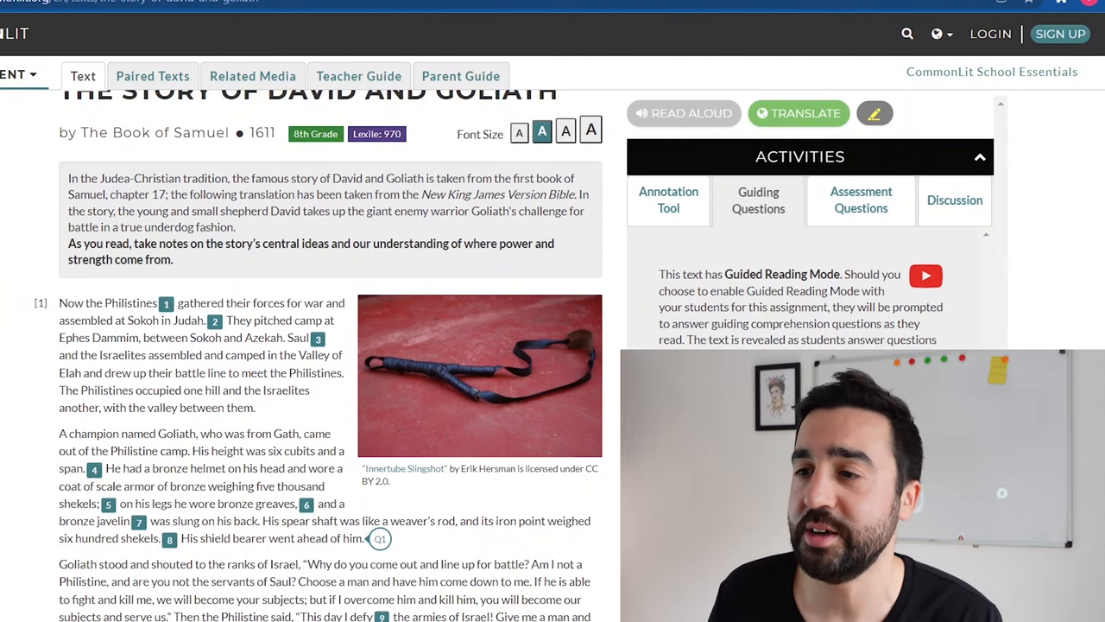
scroll("down", 3)
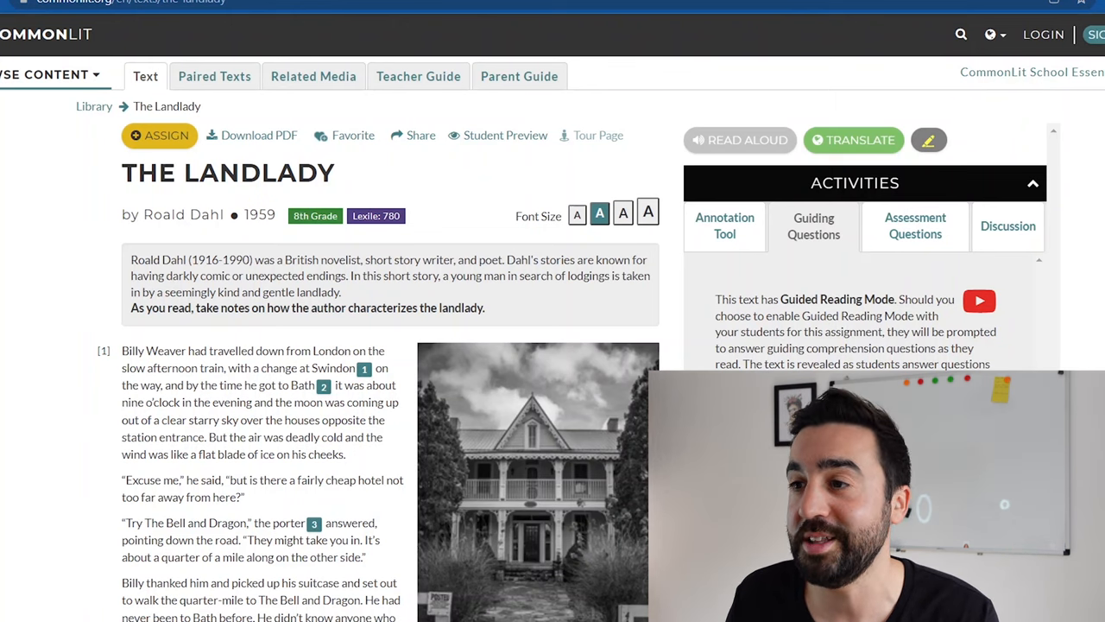
Scroll down through 'The Landlady' text on CommonLit and back up.
scroll("down", 3)
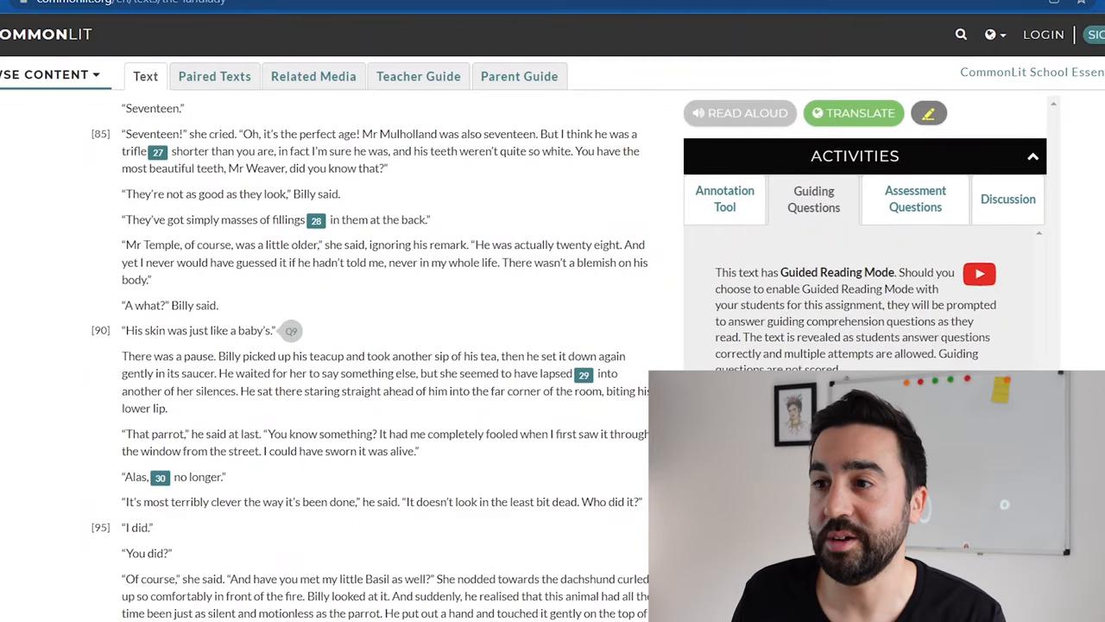
scroll("up", 3)
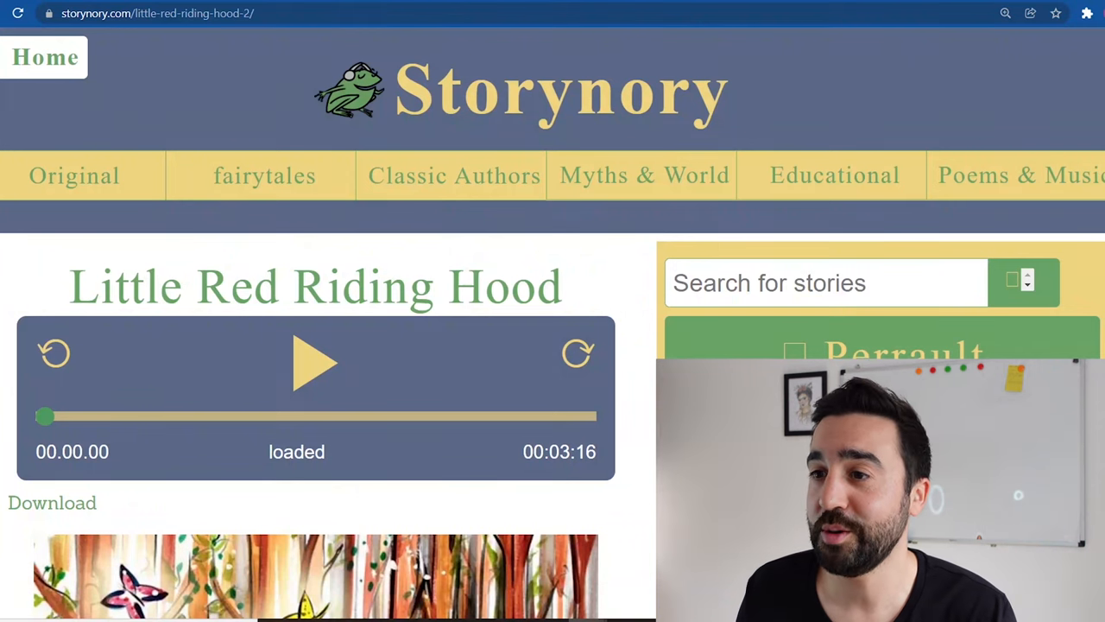
Scroll through the Little Red Riding Hood story, then play and pause its narration.
scroll("down", 3)
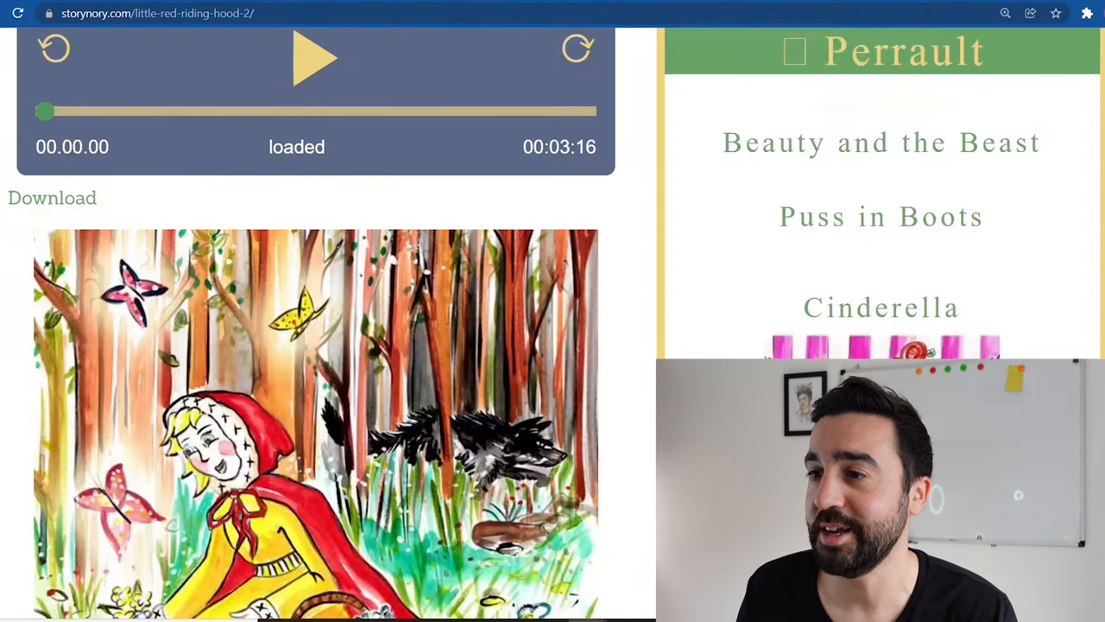
scroll("down", 3)
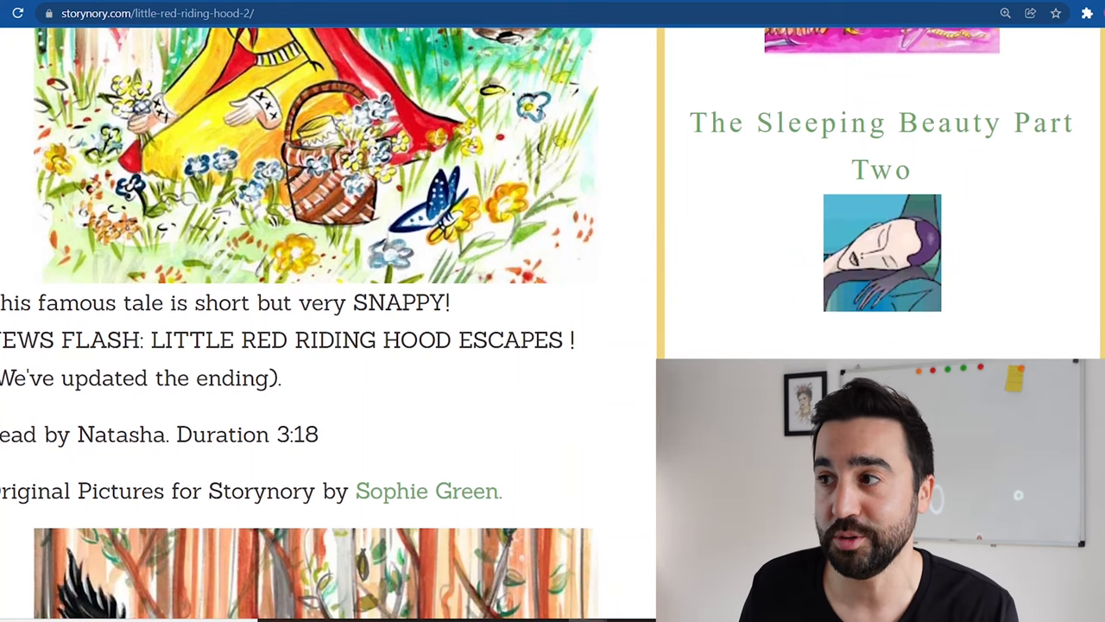
scroll("down", 3)
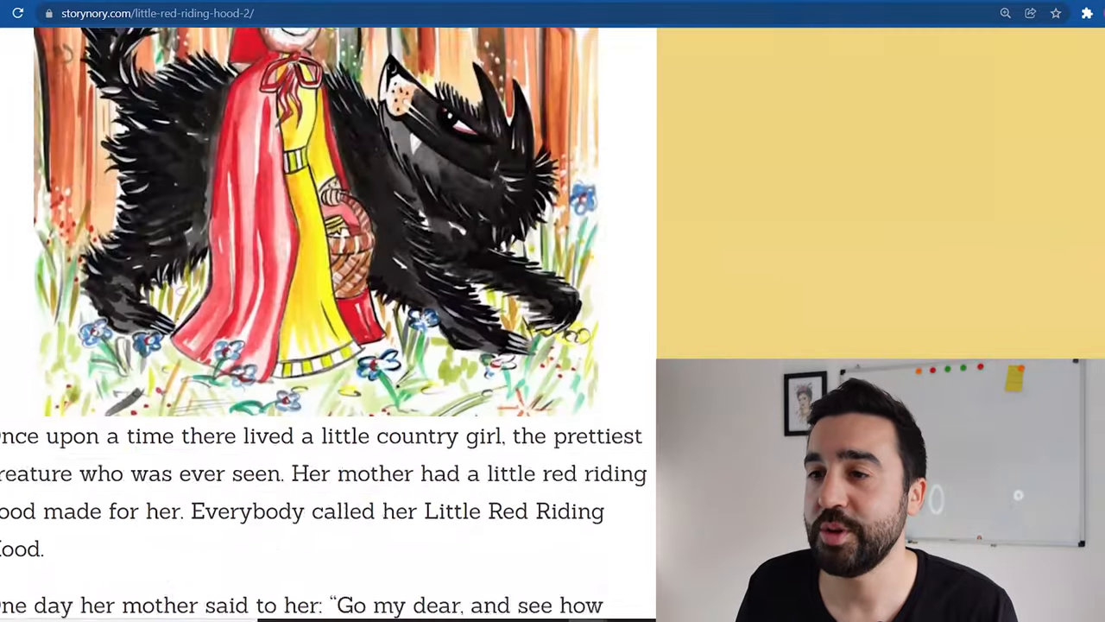
scroll("down", 3)
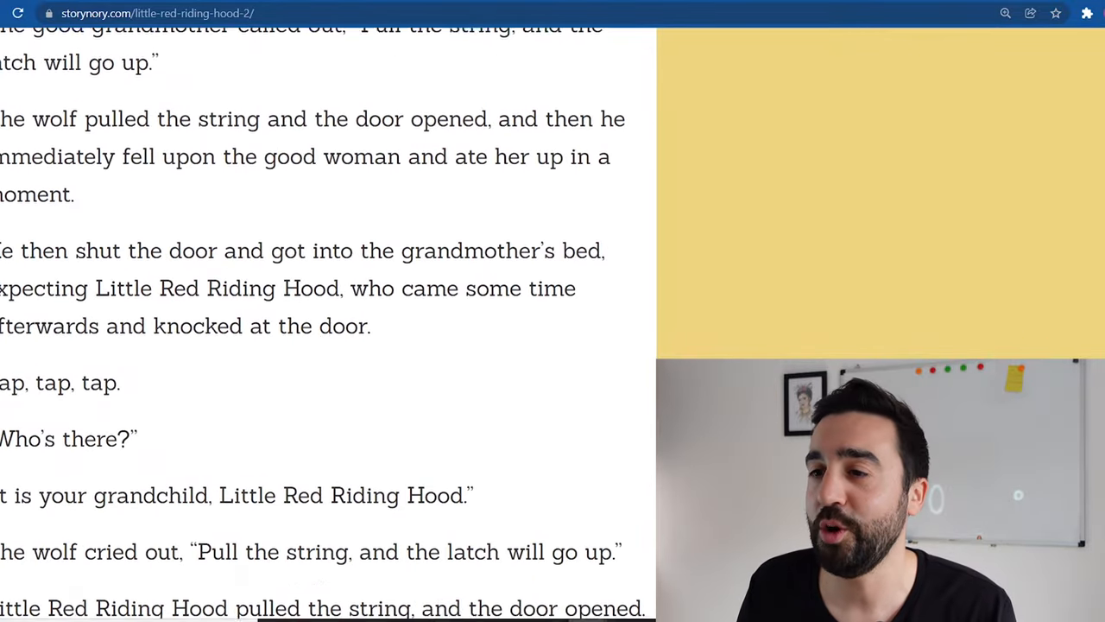
scroll("down", 3)
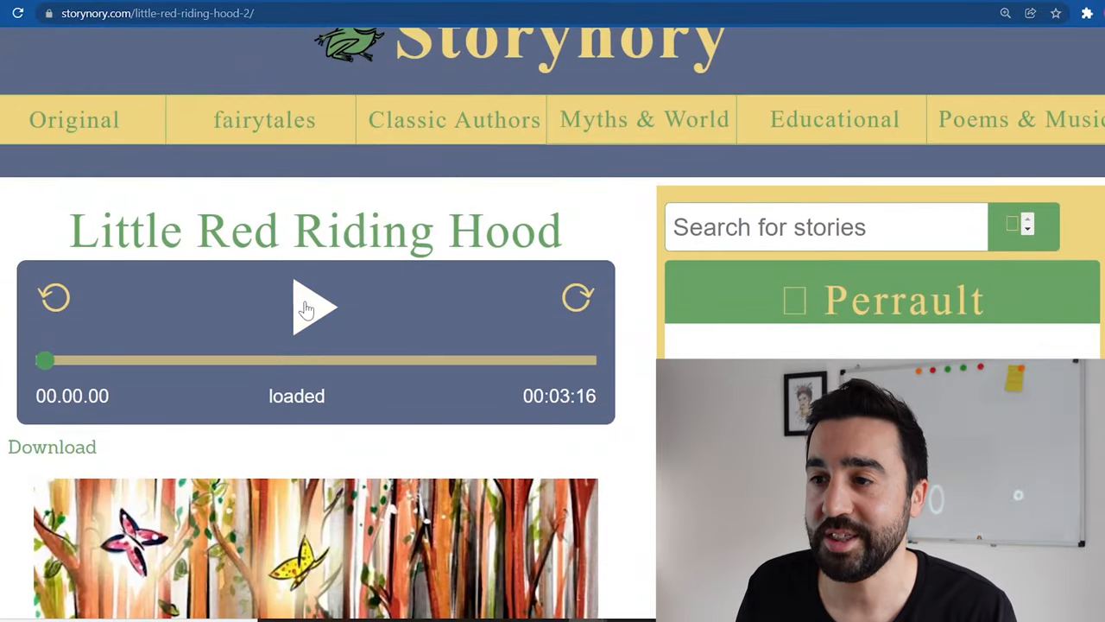
left_click(316, 308)
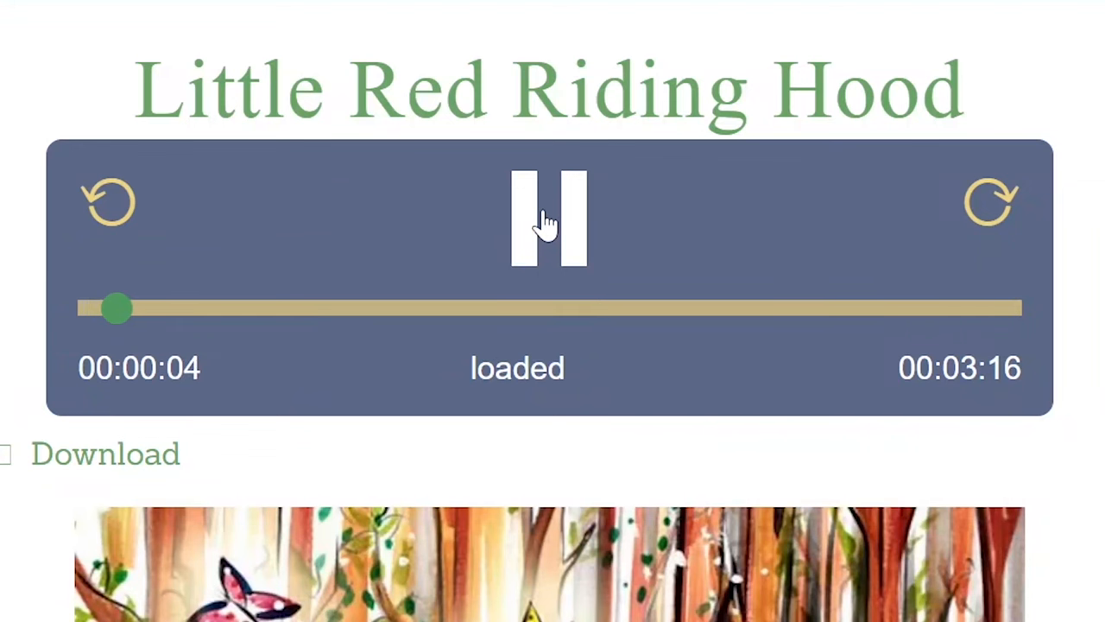
left_click(548, 218)
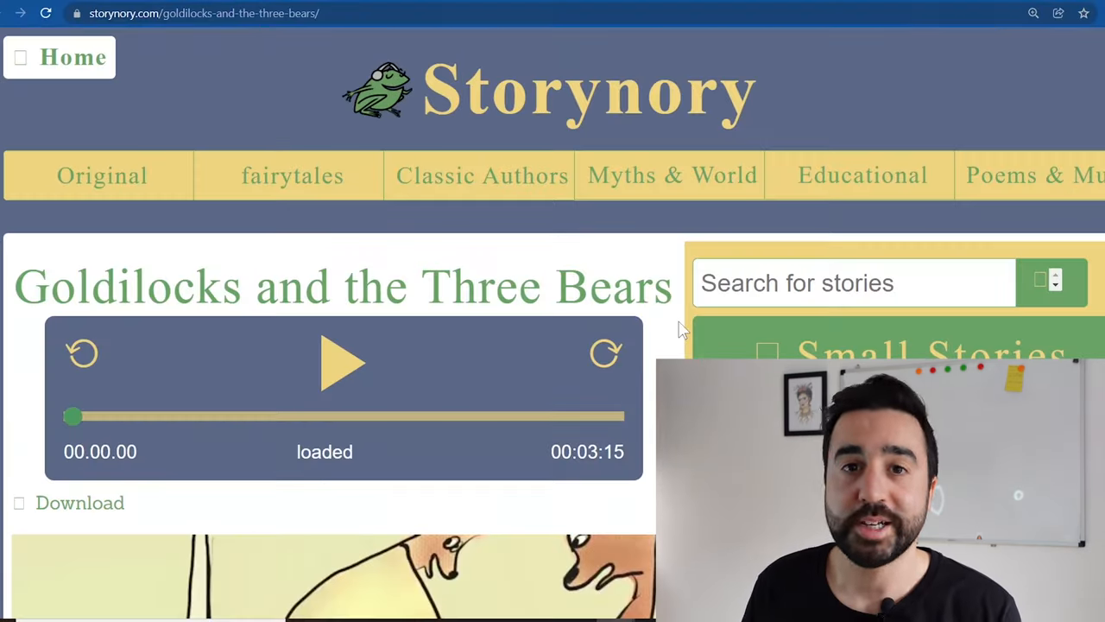
mouse_move(665, 341)
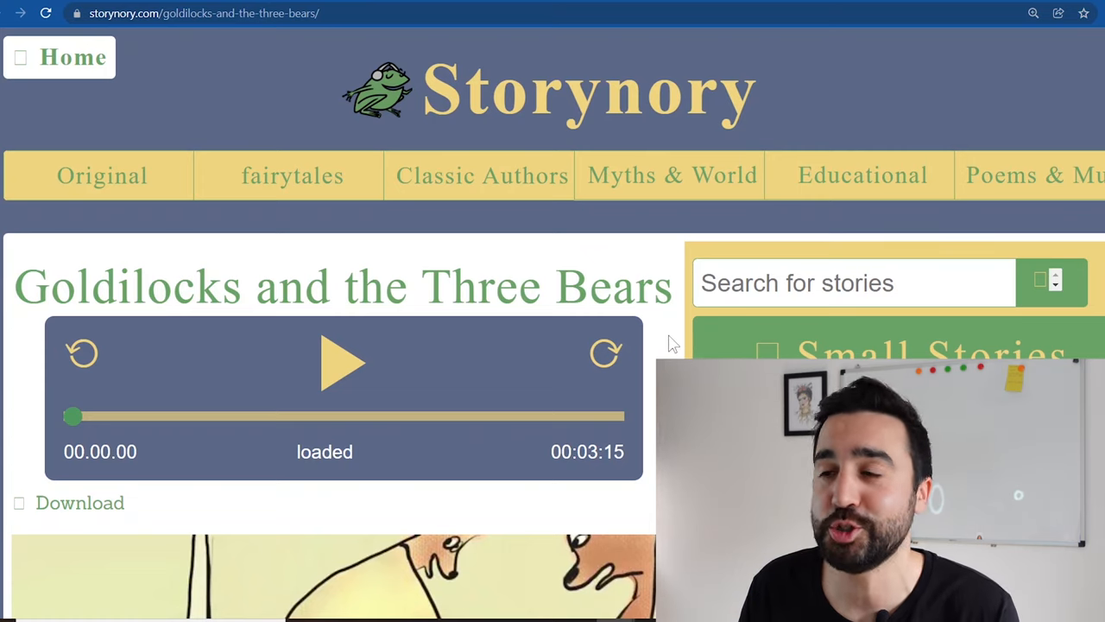
Scroll past the Goldilocks illustration down to the story text.
scroll("down", 3)
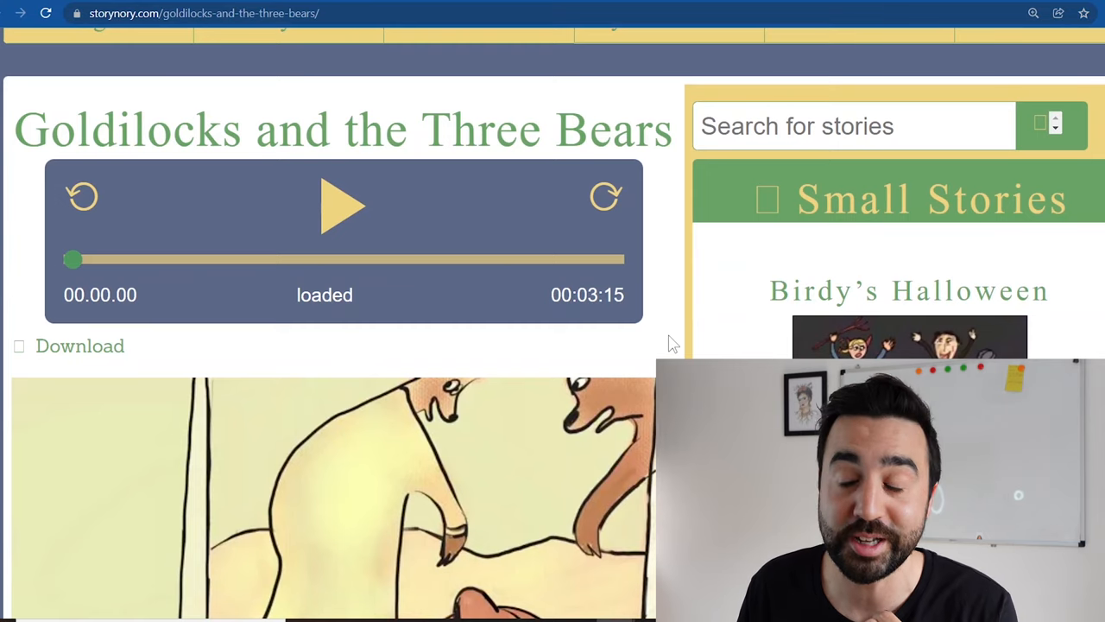
scroll("down", 3)
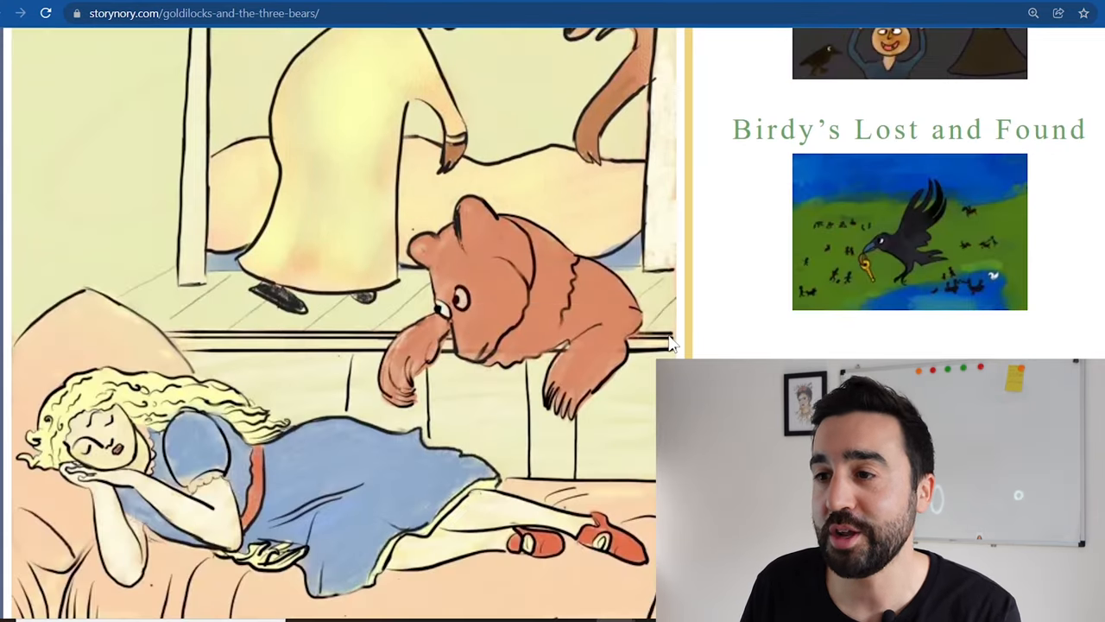
scroll("down", 3)
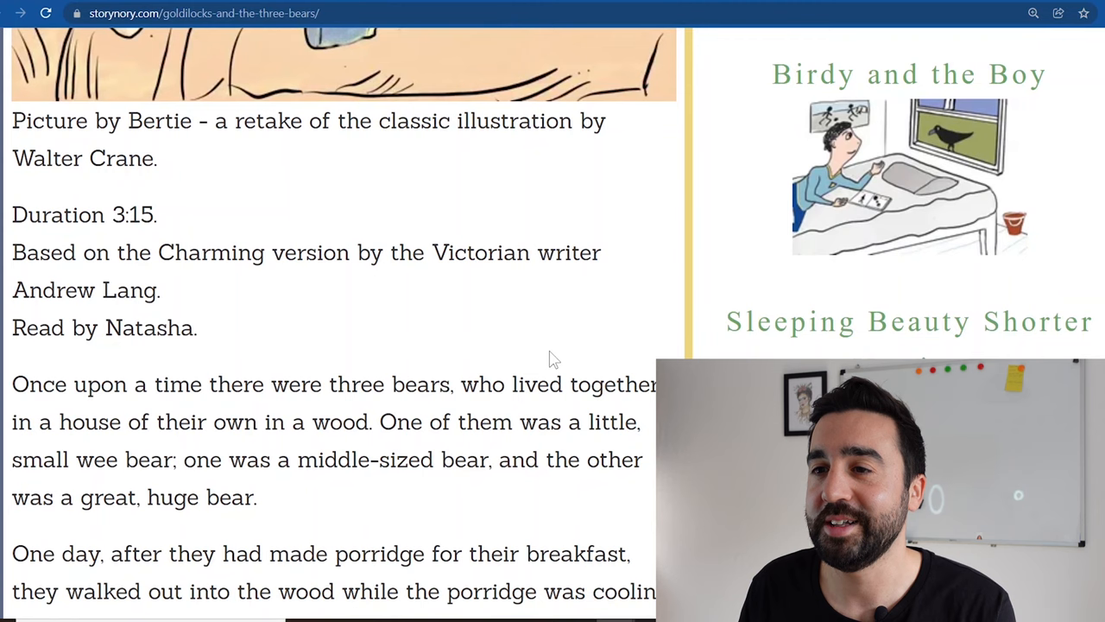
scroll("down", 3)
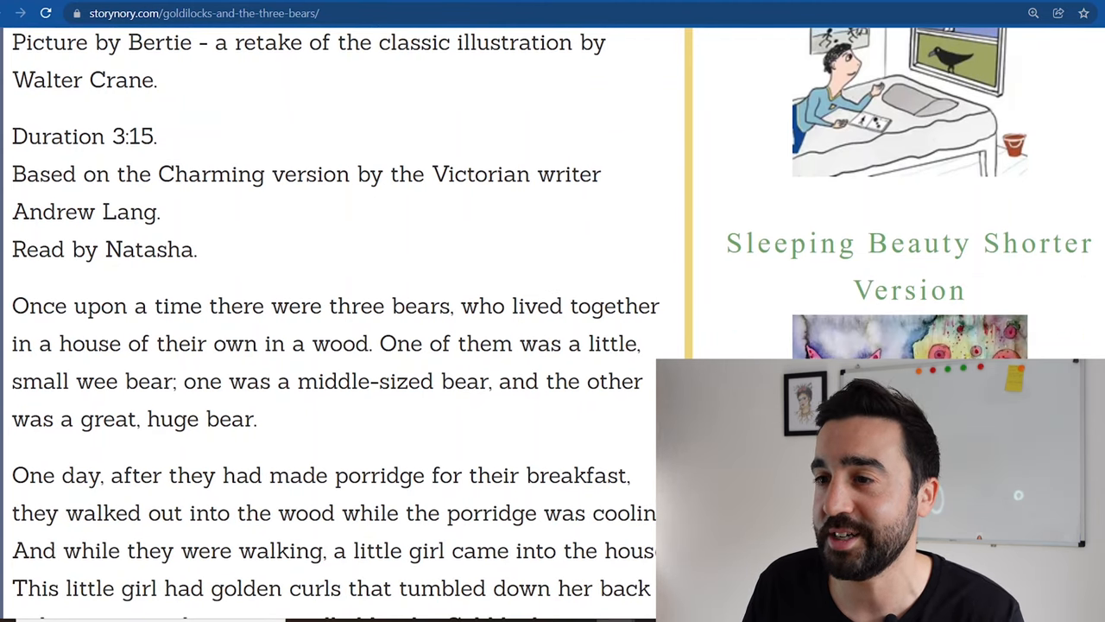
scroll("down", 3)
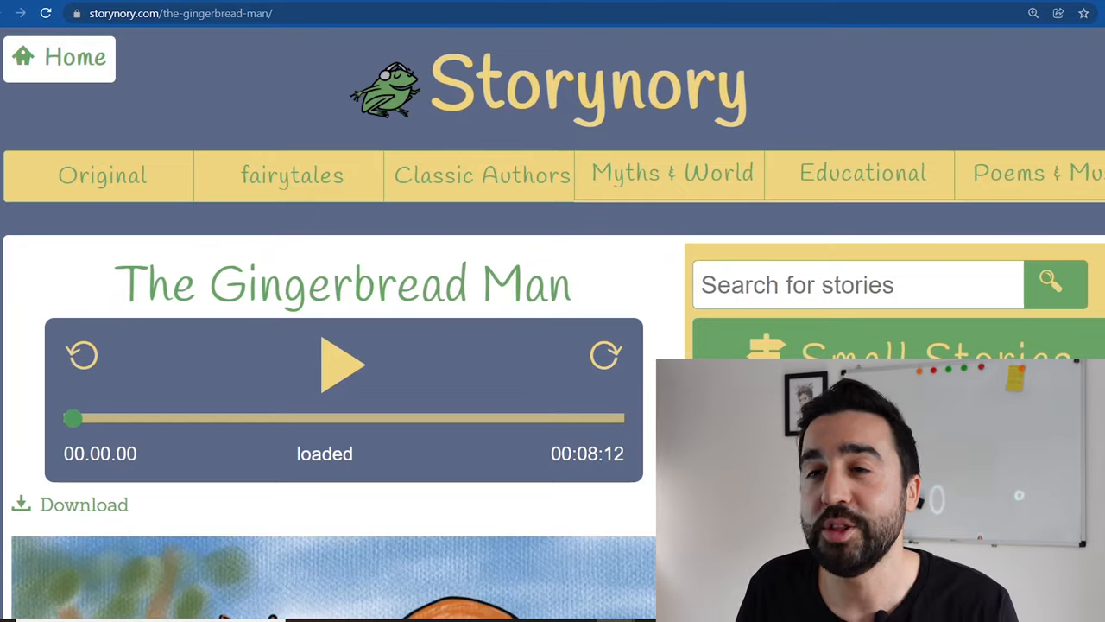
Scroll through The Gingerbread Man story down to the fox scene.
scroll("down", 3)
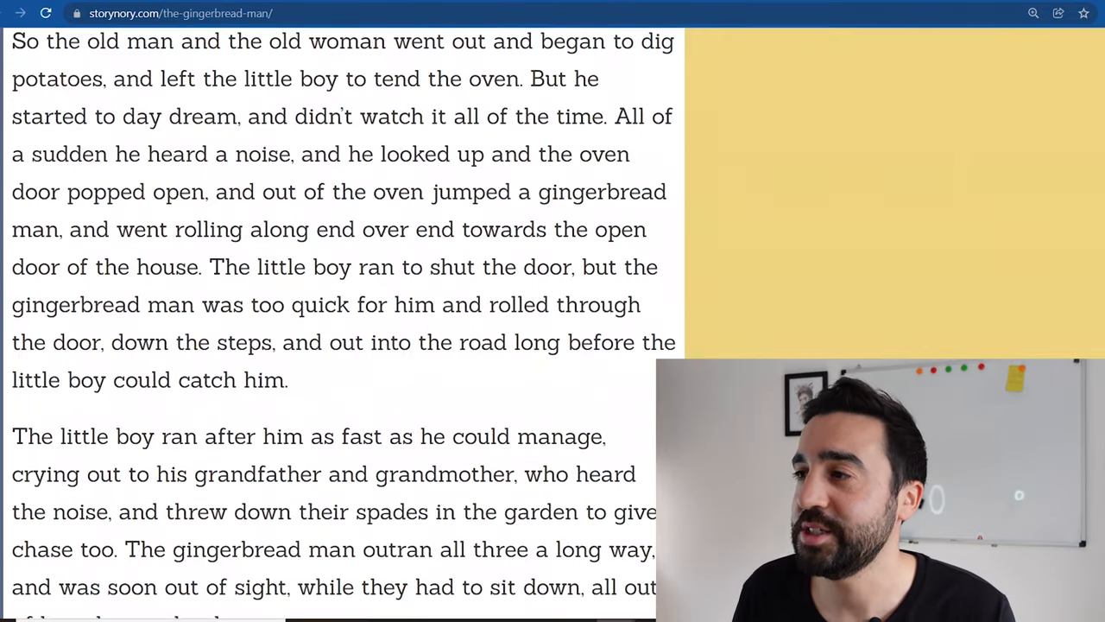
scroll("down", 3)
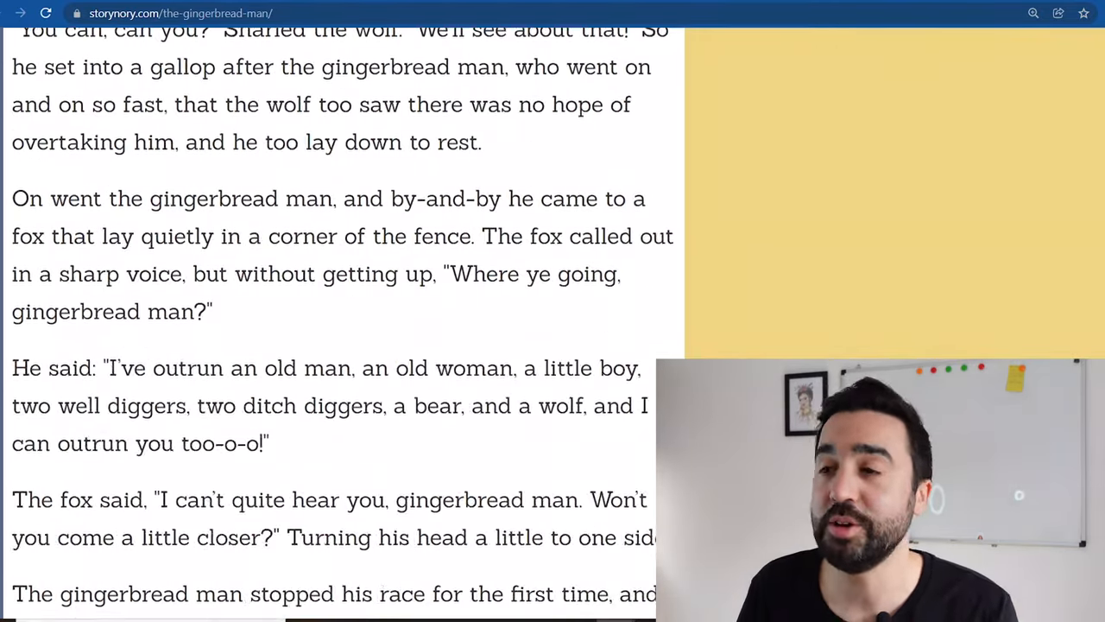
scroll("down", 3)
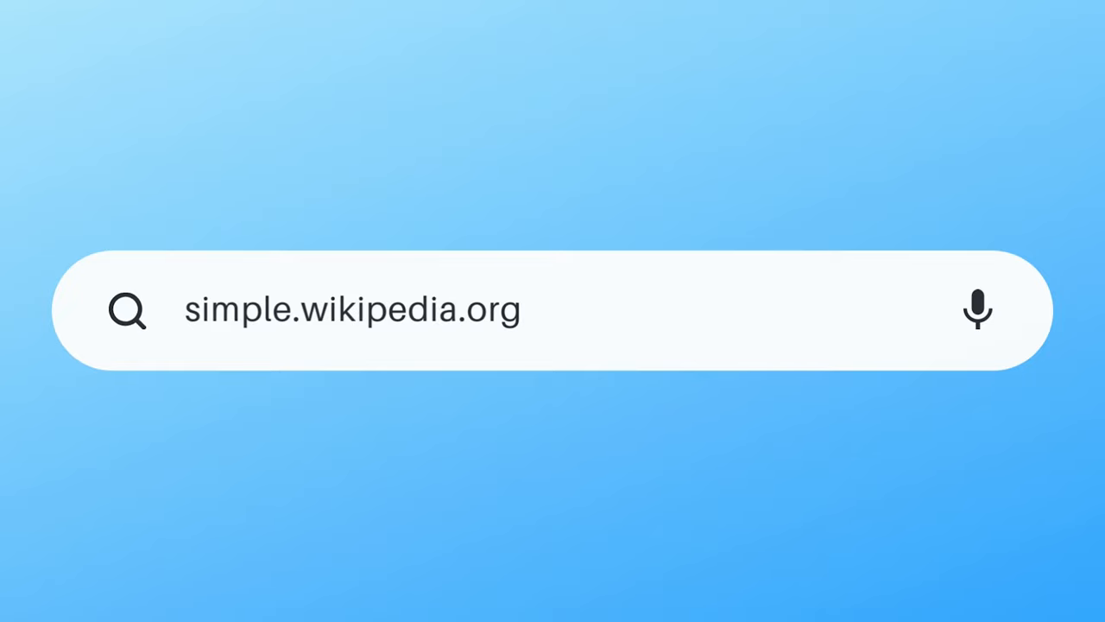
Load simple.wikipedia.org from the address bar.
key("Enter")
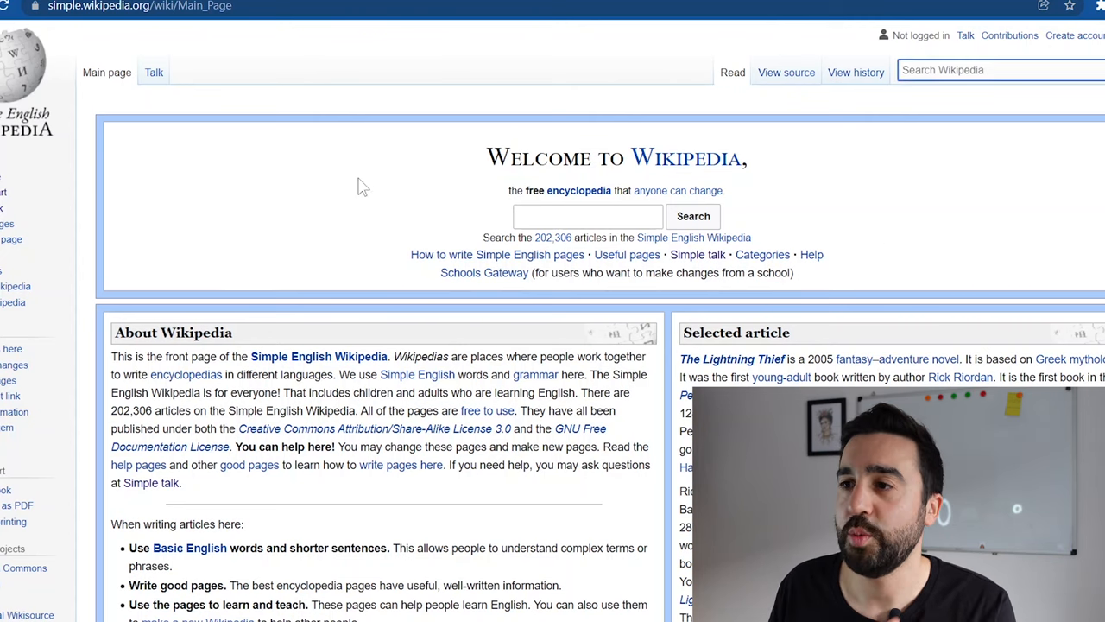
scroll("down", 3)
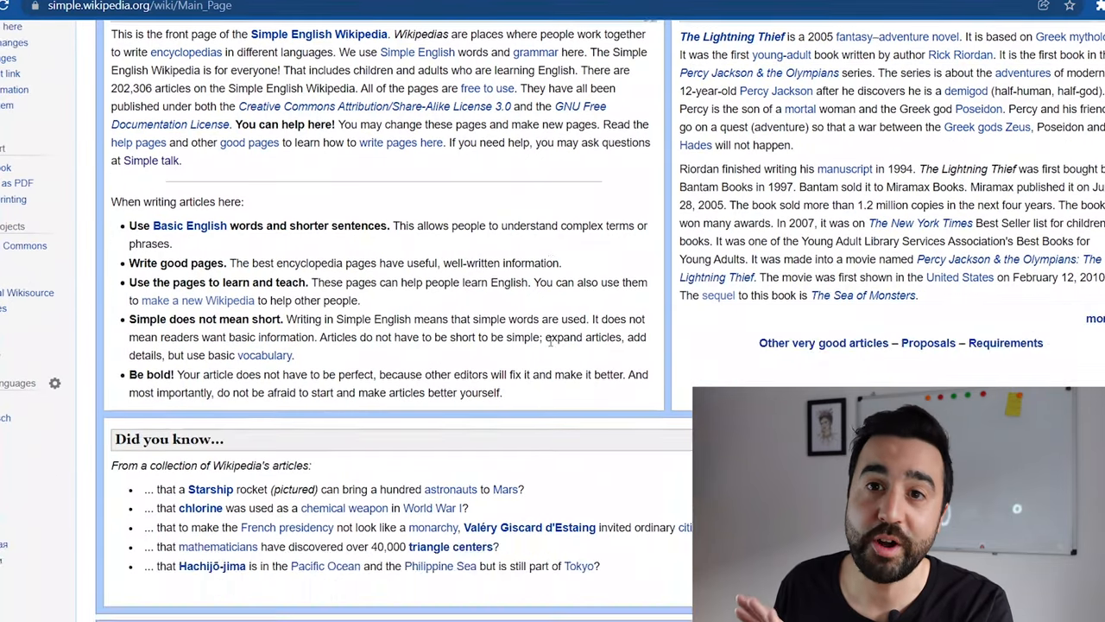
scroll("down", 3)
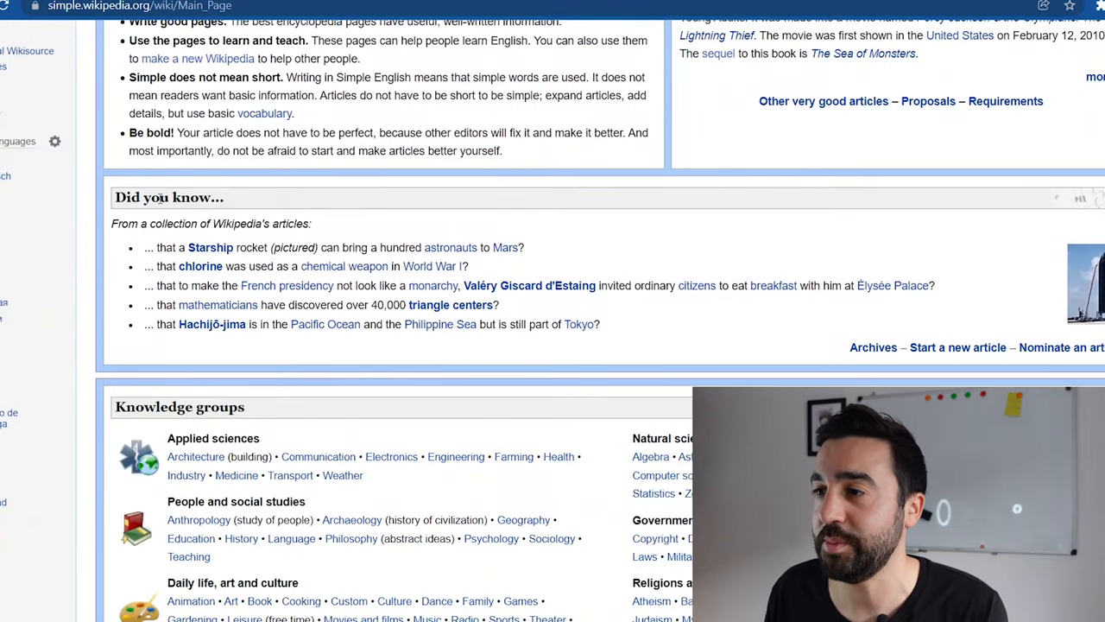
scroll("down", 3)
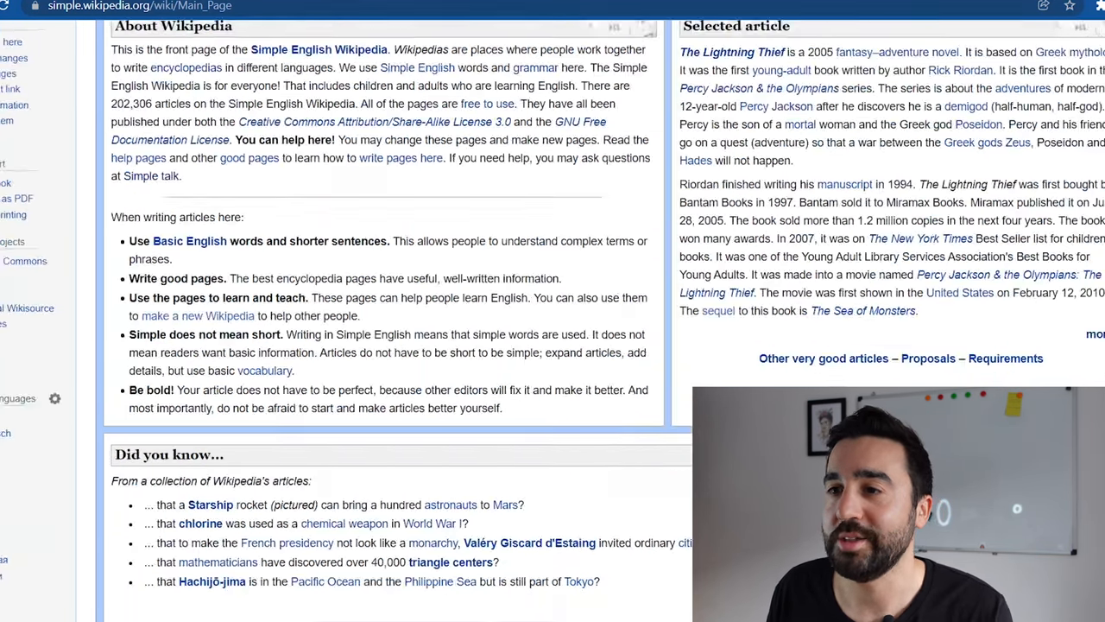
scroll("up", 3)
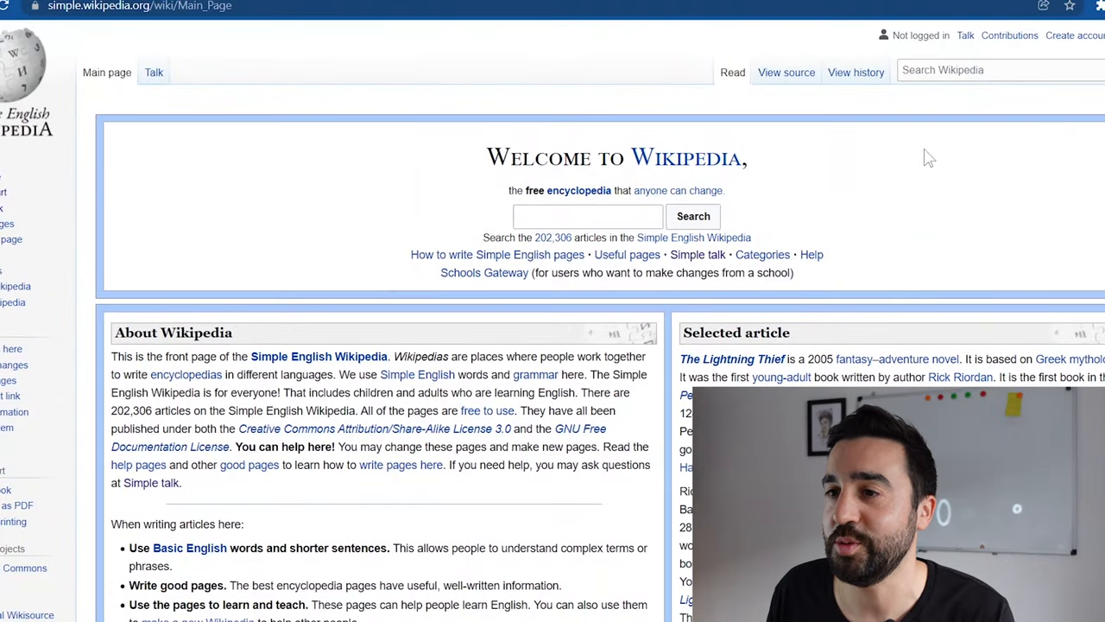